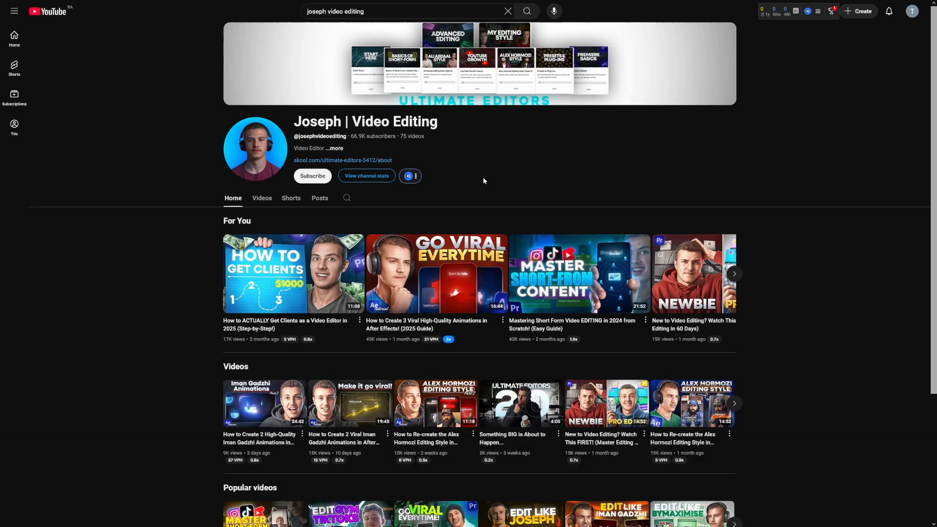
mouse_move(439, 168)
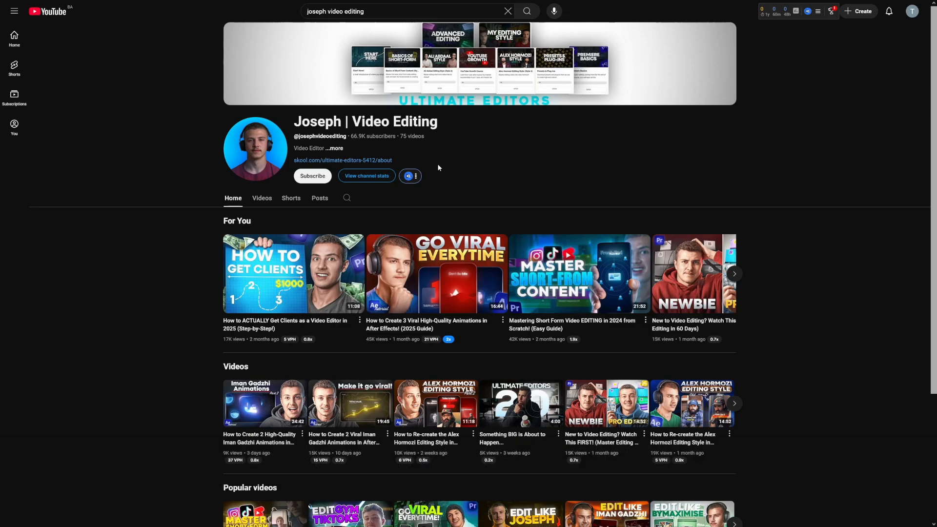
mouse_move(405, 136)
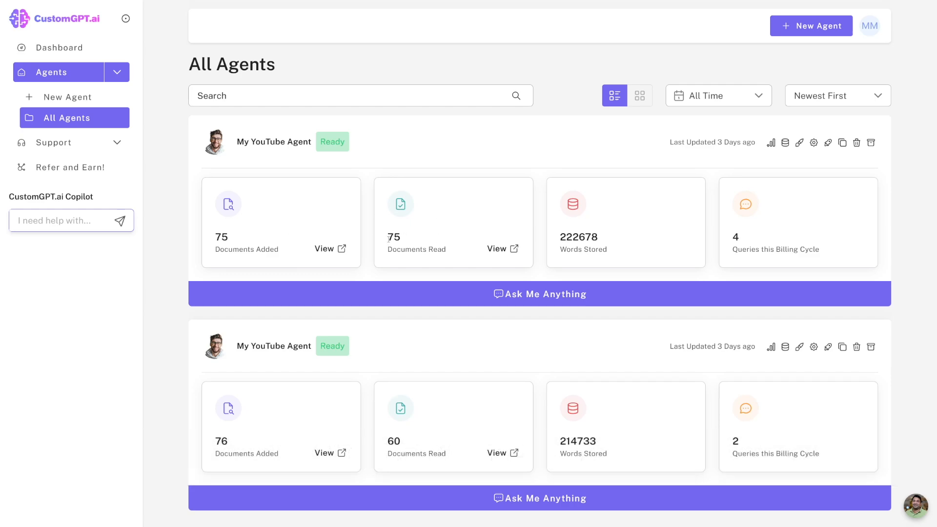
Step: Open My YouTube Agent's chat and ask 'how to use lumetri color'
double_click(394, 237)
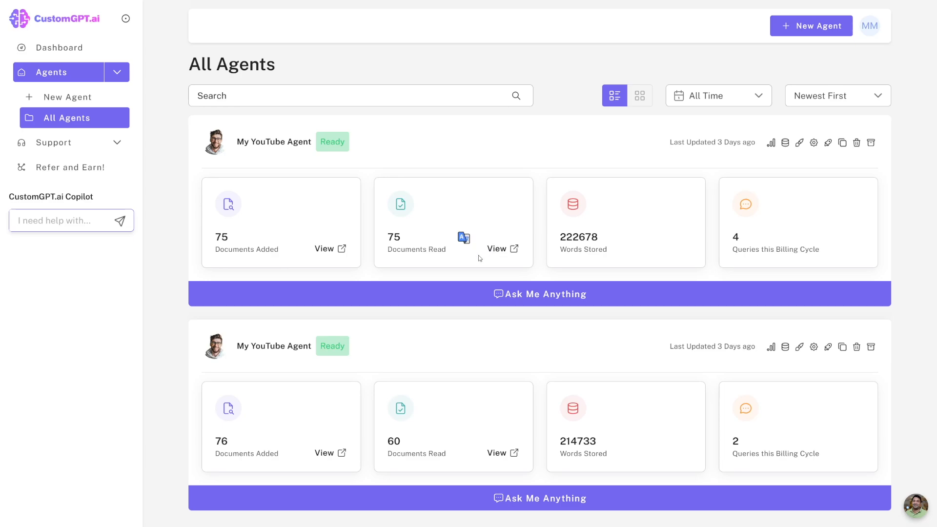
double_click(578, 236)
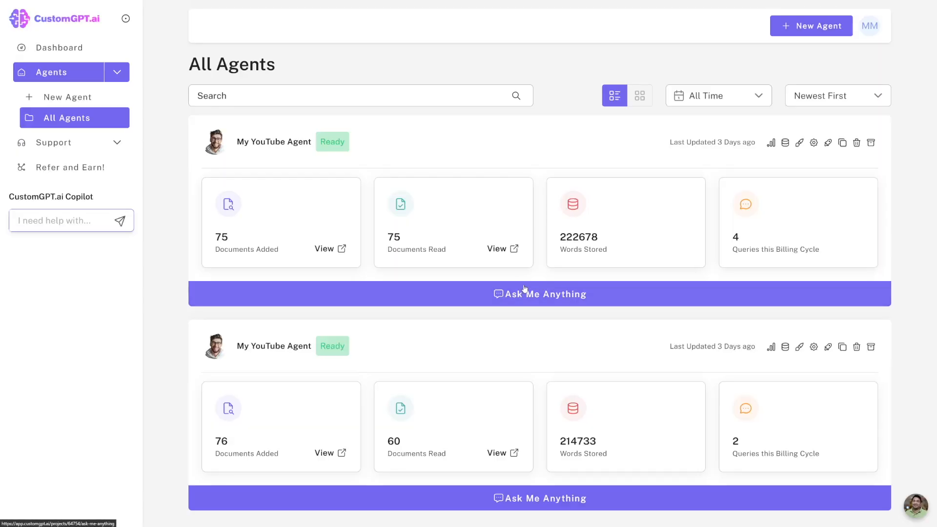
left_click(538, 294)
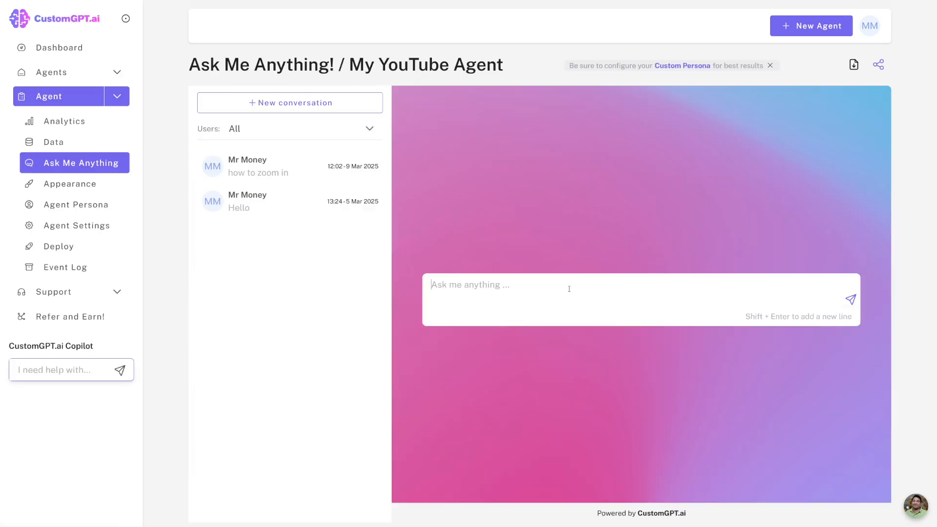
type("h")
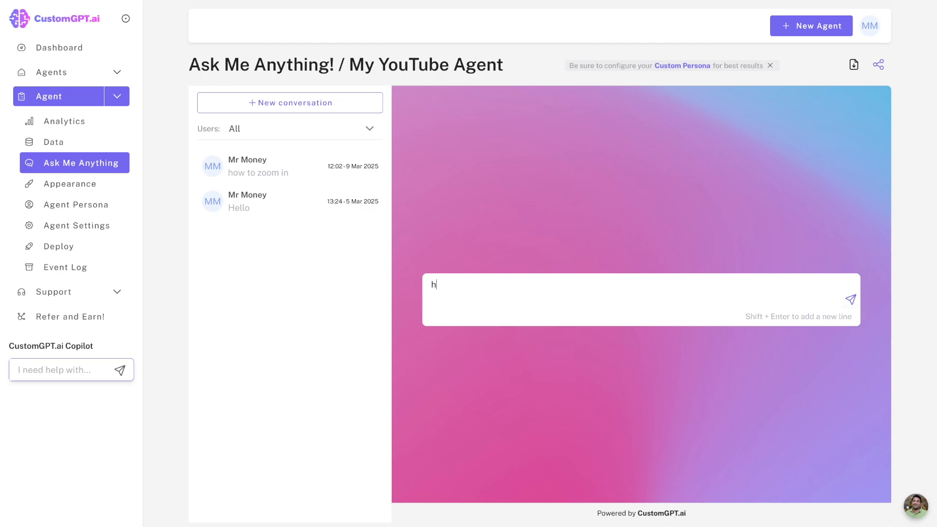
type("ow to")
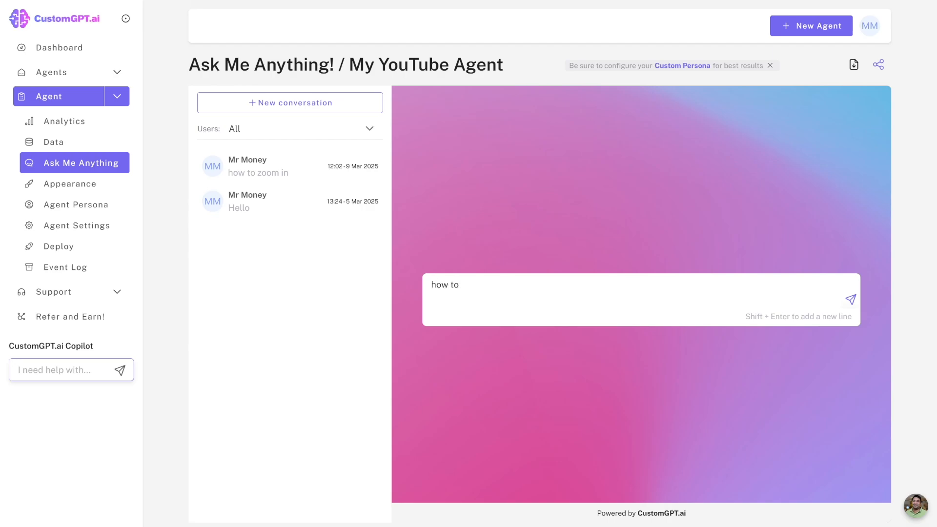
type("use lu")
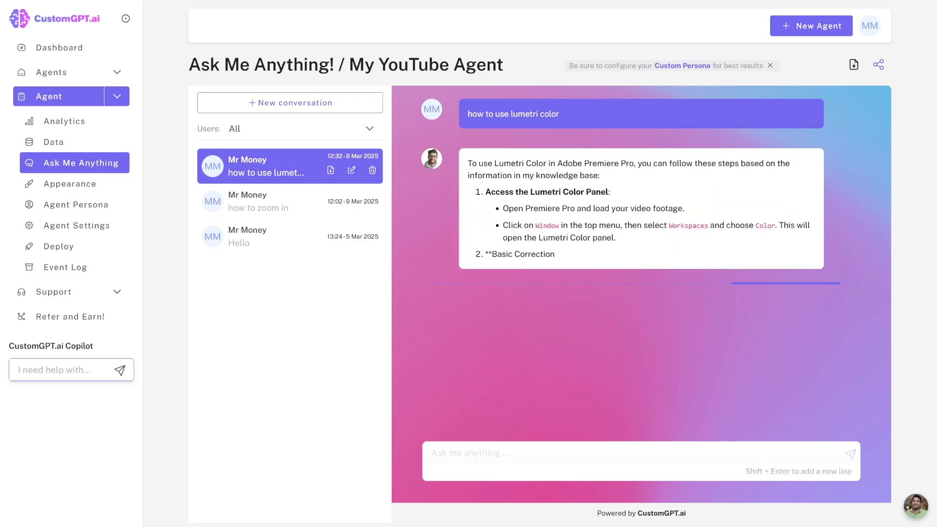
scroll("down", 3)
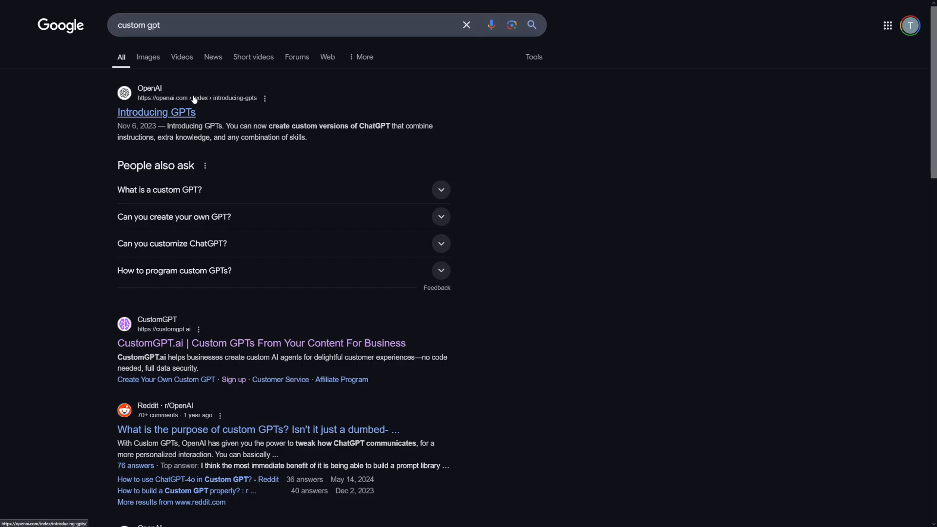
mouse_move(187, 135)
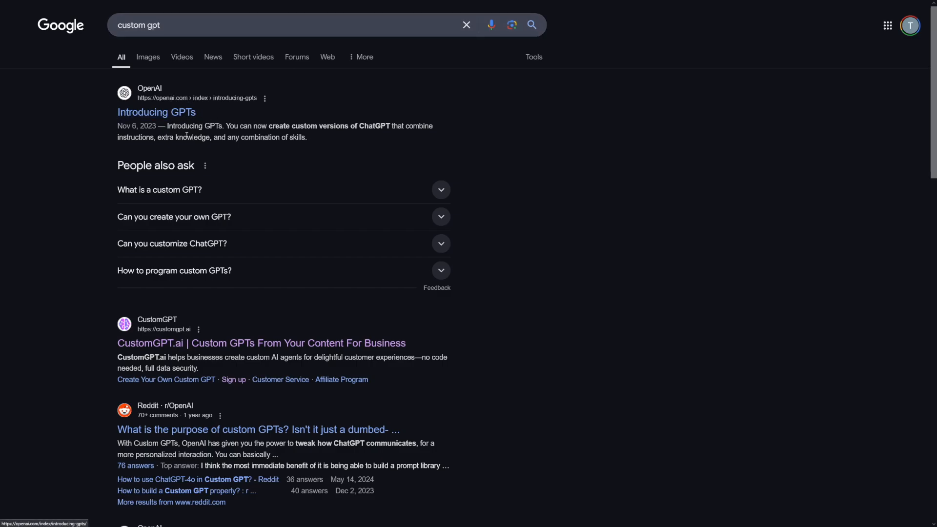
mouse_move(194, 343)
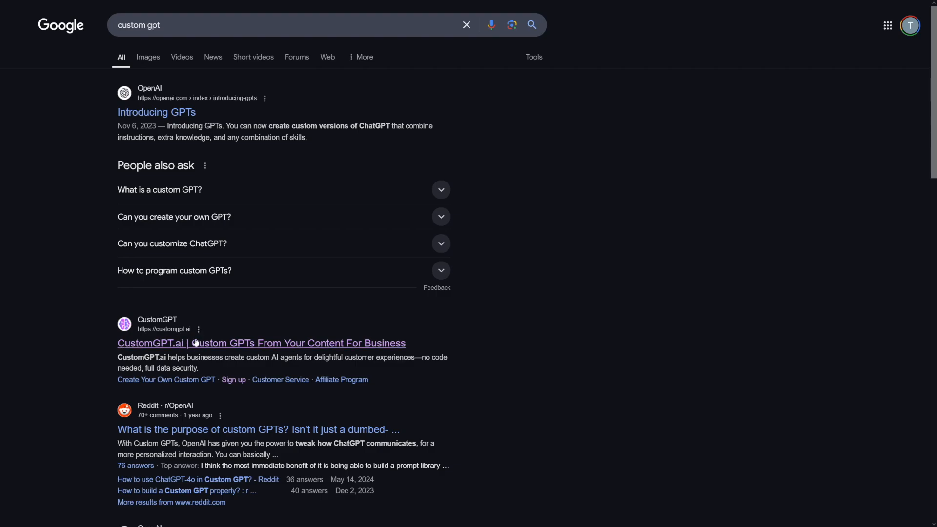
mouse_move(190, 343)
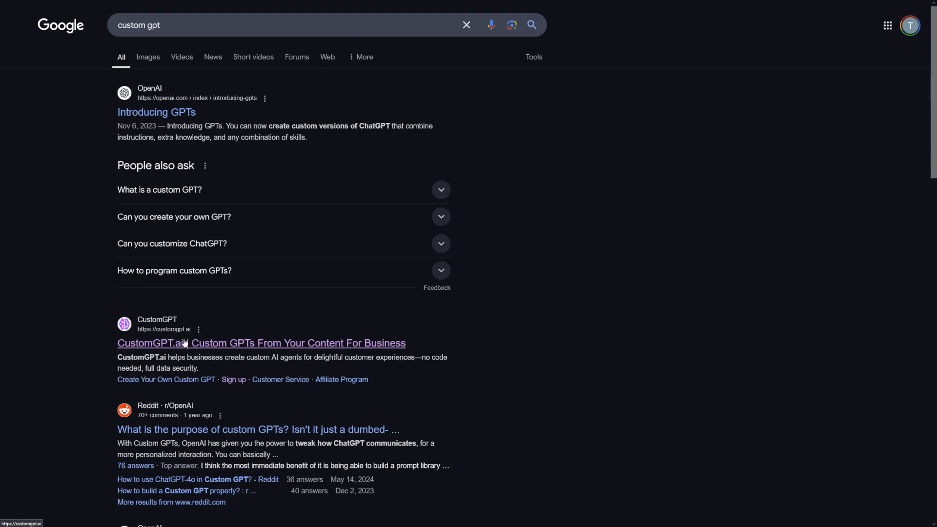
Step: Open the CustomGPT.ai homepage, scroll through its feature sections, then return to the top
left_click(260, 343)
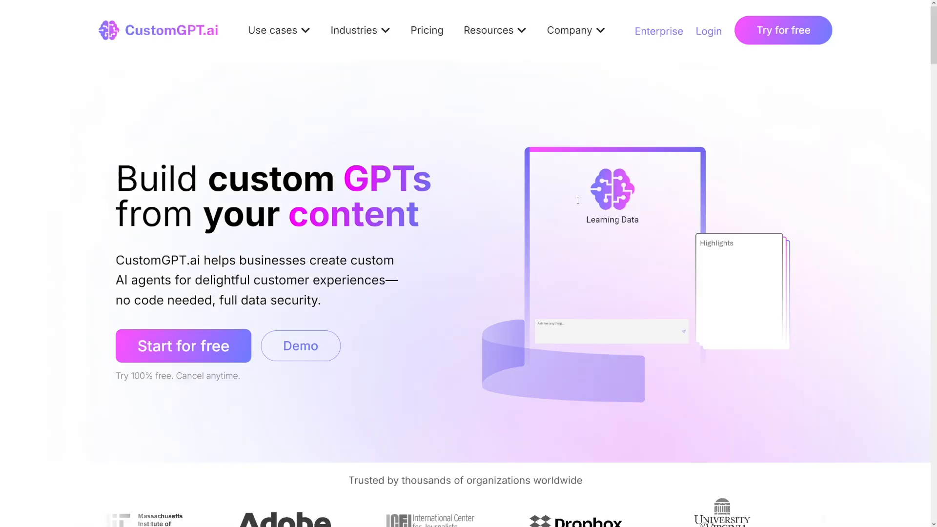
scroll("down", 3)
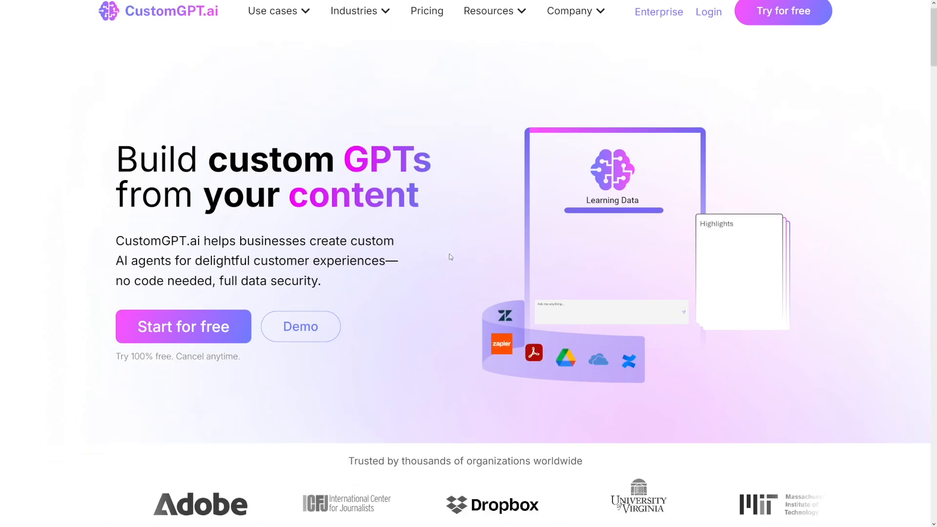
scroll("down", 3)
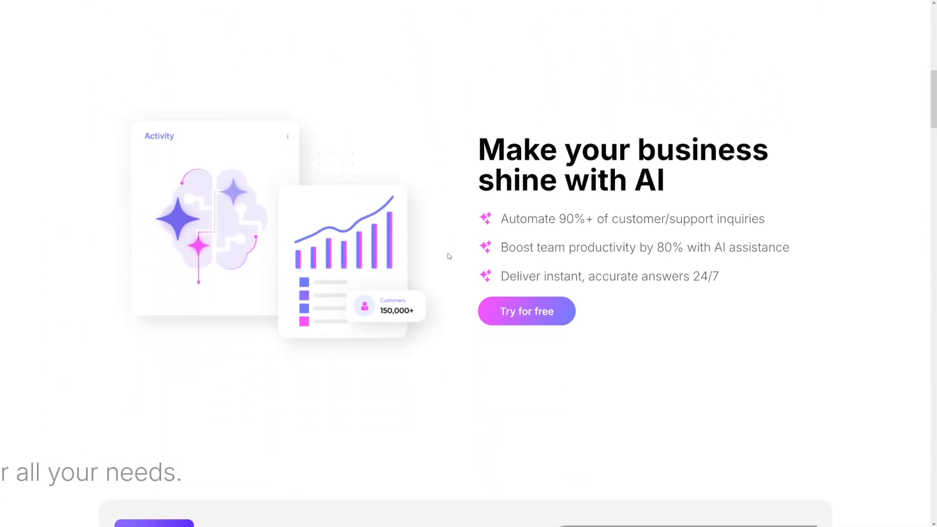
scroll("down", 3)
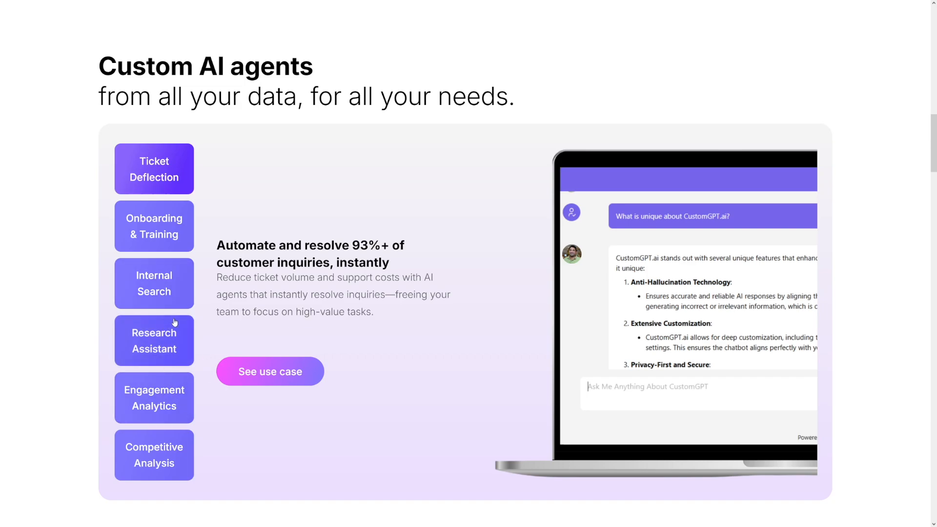
mouse_move(339, 242)
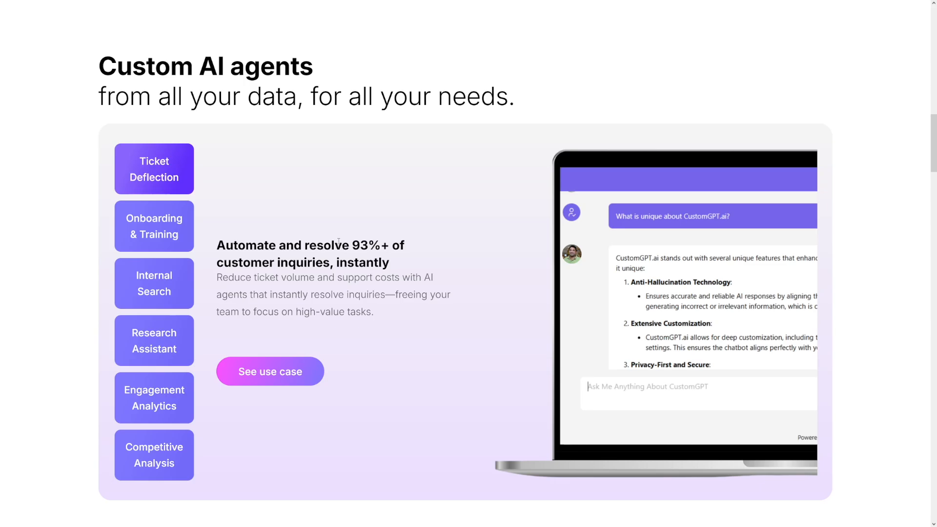
scroll("up", 3)
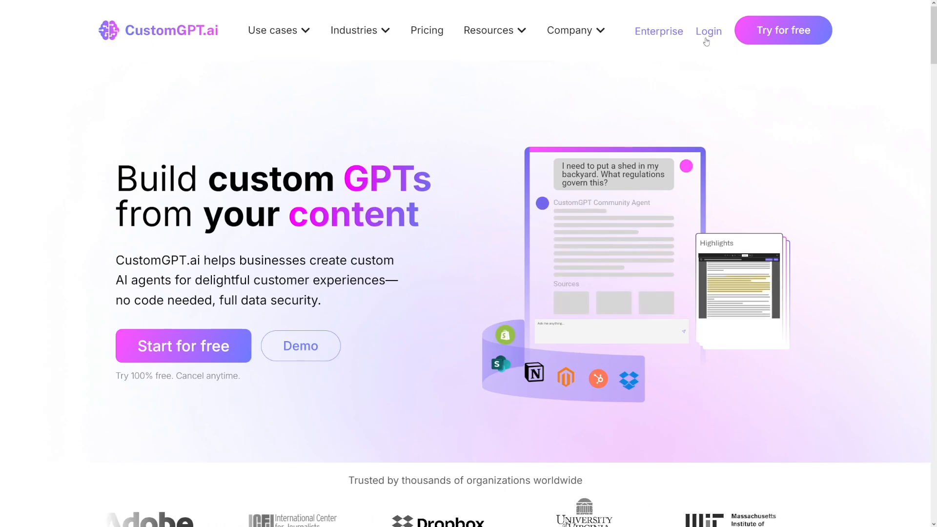
Step: Log in to Mr's Team Dashboard and expand the Agents sidebar menu
left_click(709, 31)
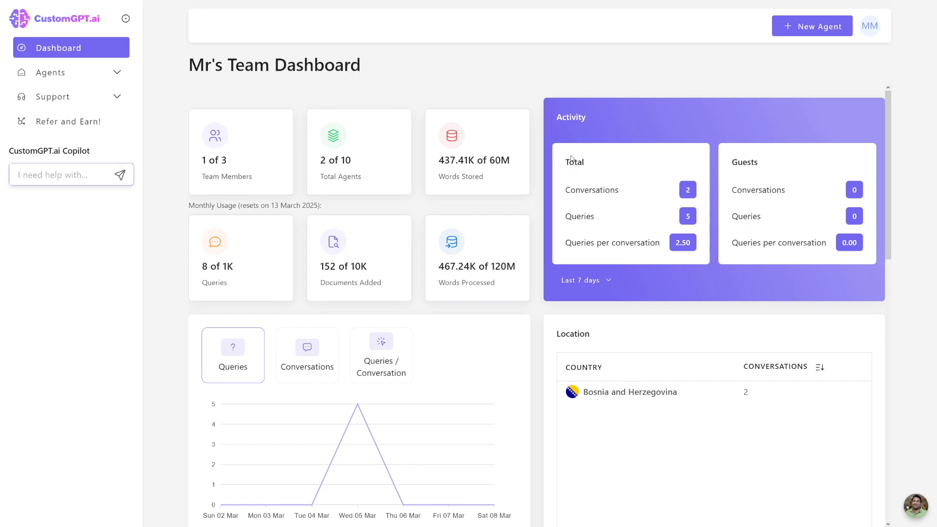
mouse_move(371, 51)
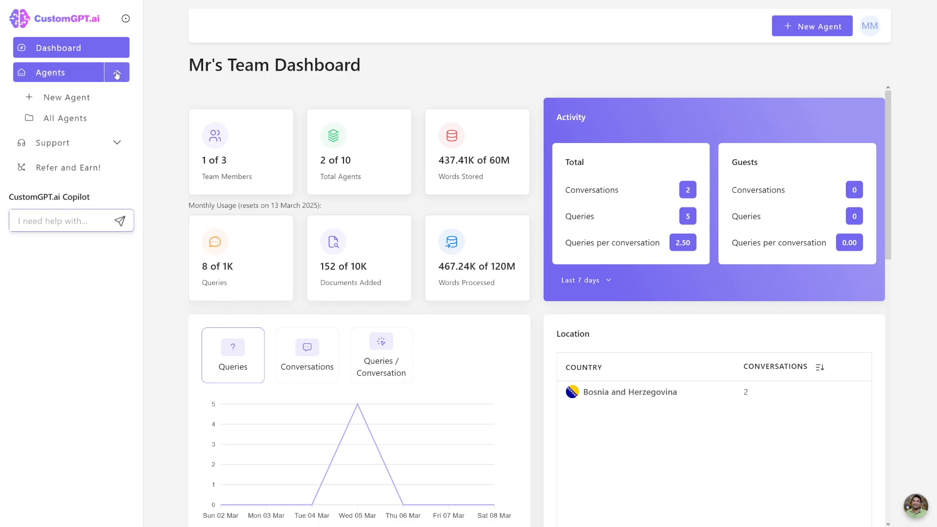
left_click(117, 72)
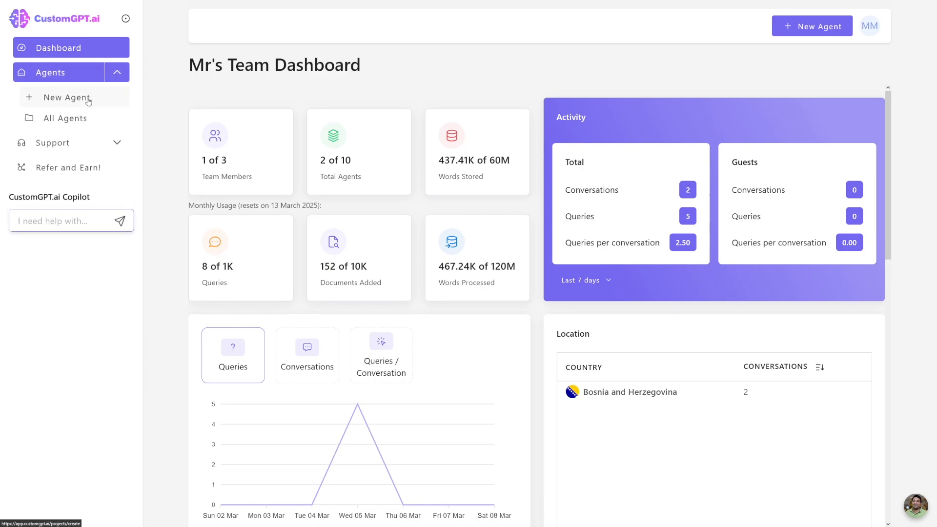
Step: Start a new agent, preview and close the Website source dialog, then choose YouTube
left_click(67, 97)
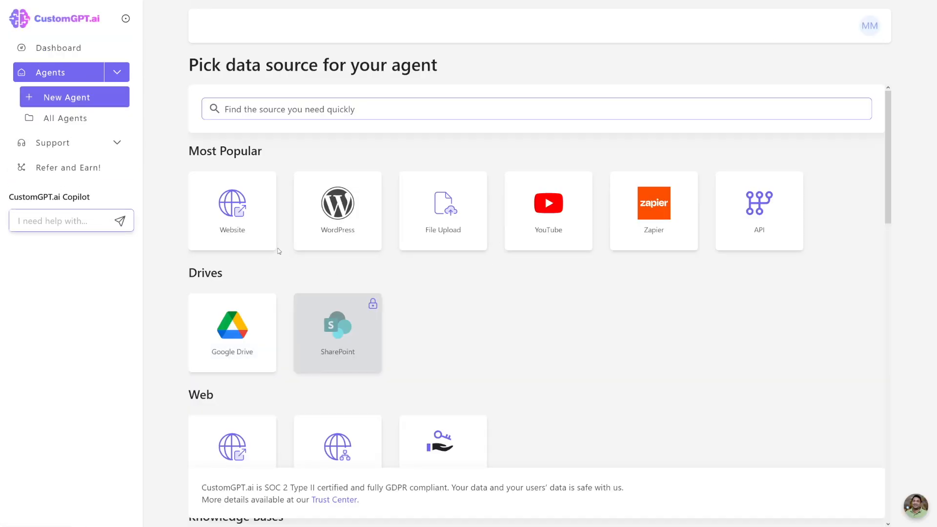
mouse_move(262, 243)
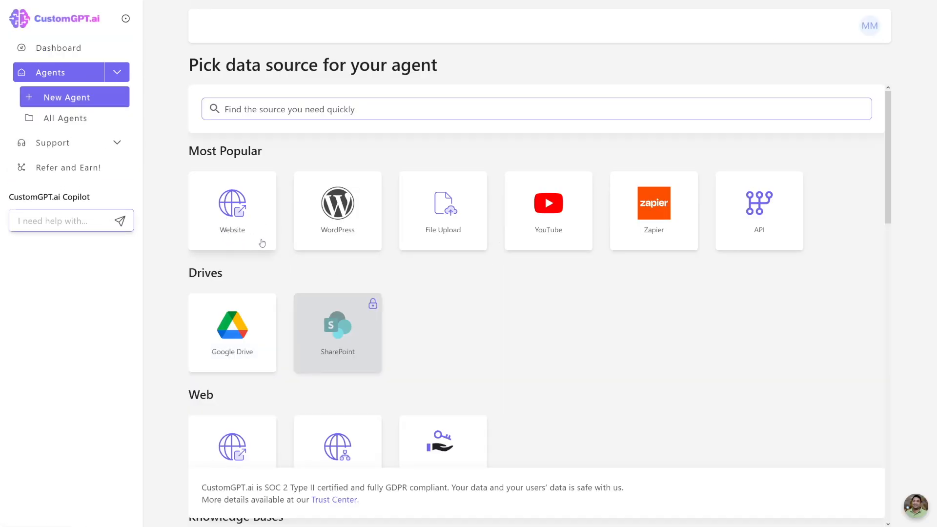
mouse_move(502, 247)
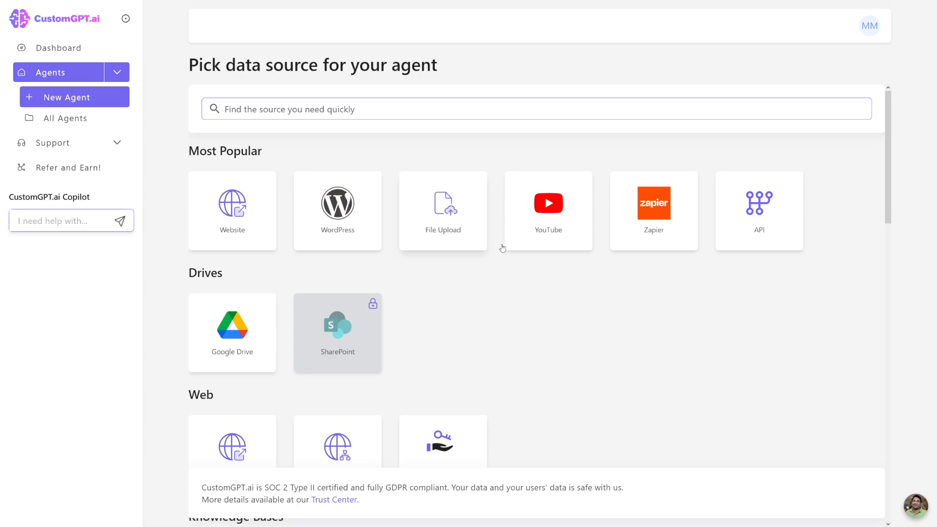
mouse_move(755, 240)
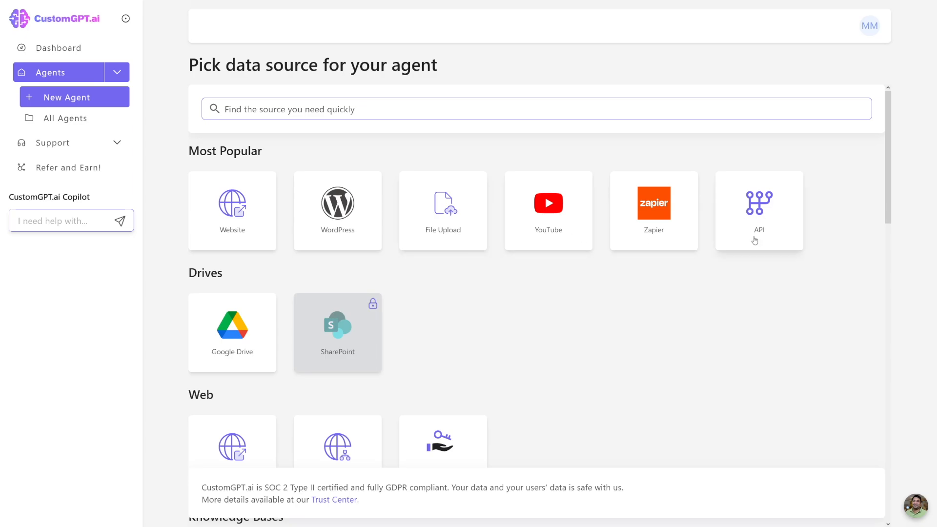
mouse_move(289, 280)
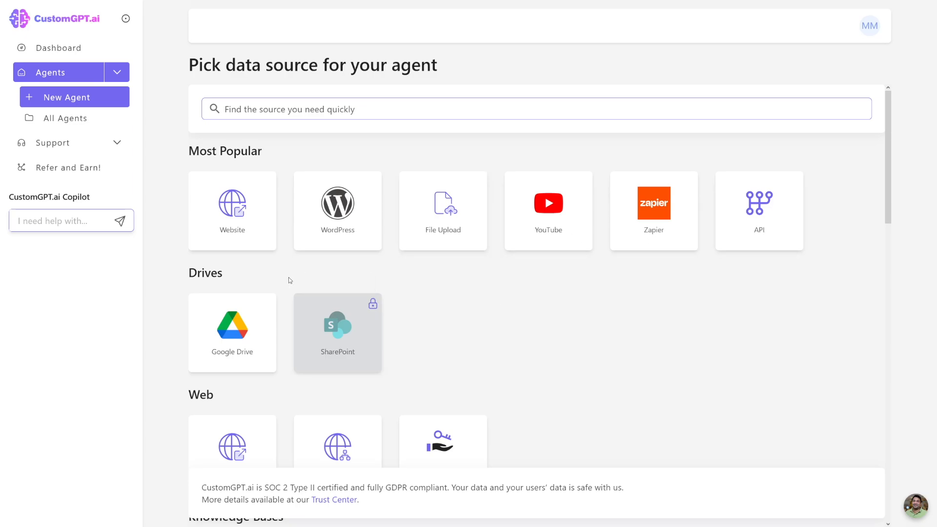
mouse_move(474, 274)
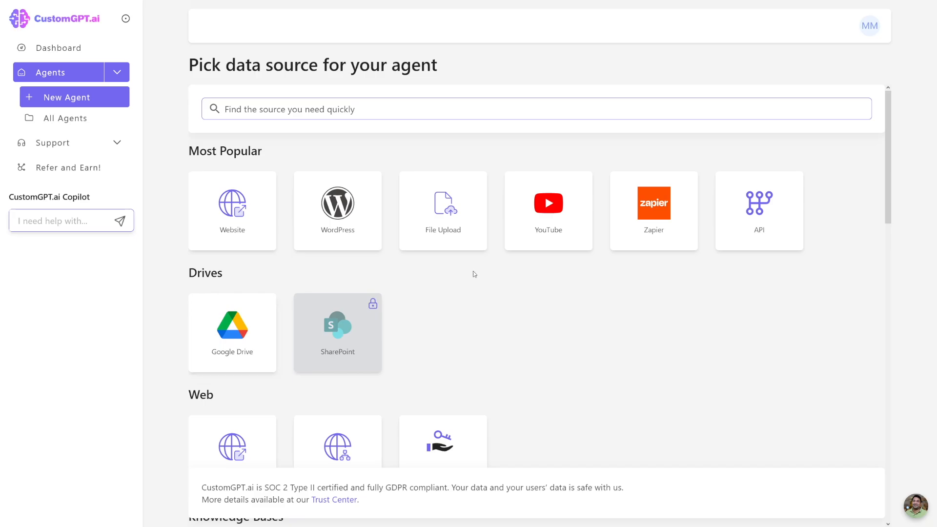
mouse_move(269, 237)
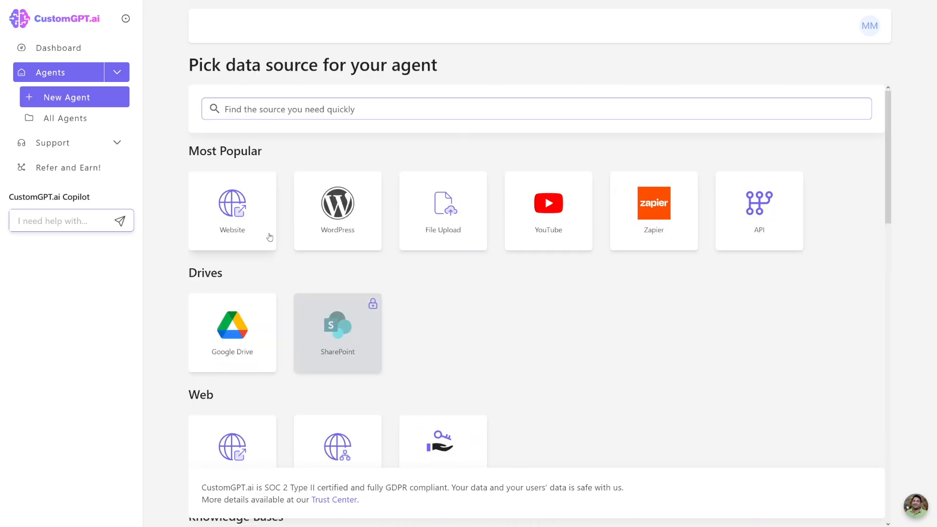
mouse_move(228, 239)
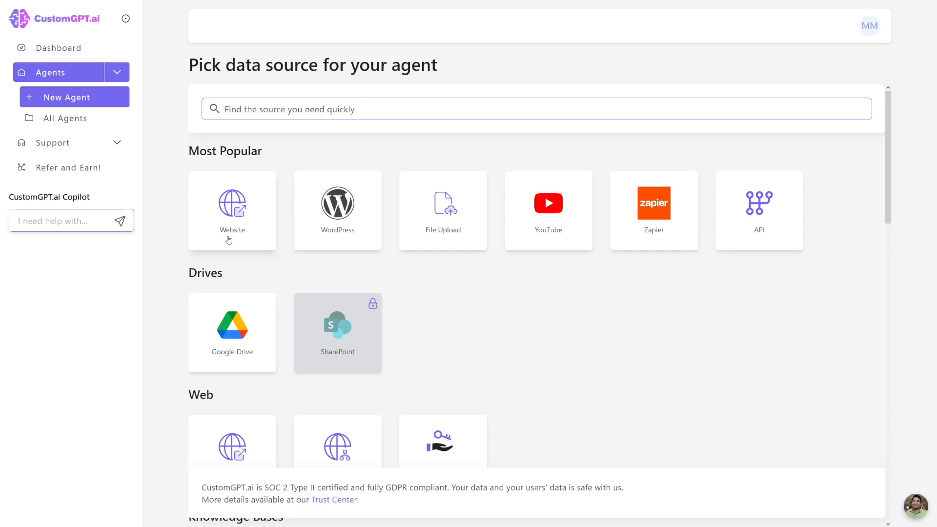
mouse_move(250, 240)
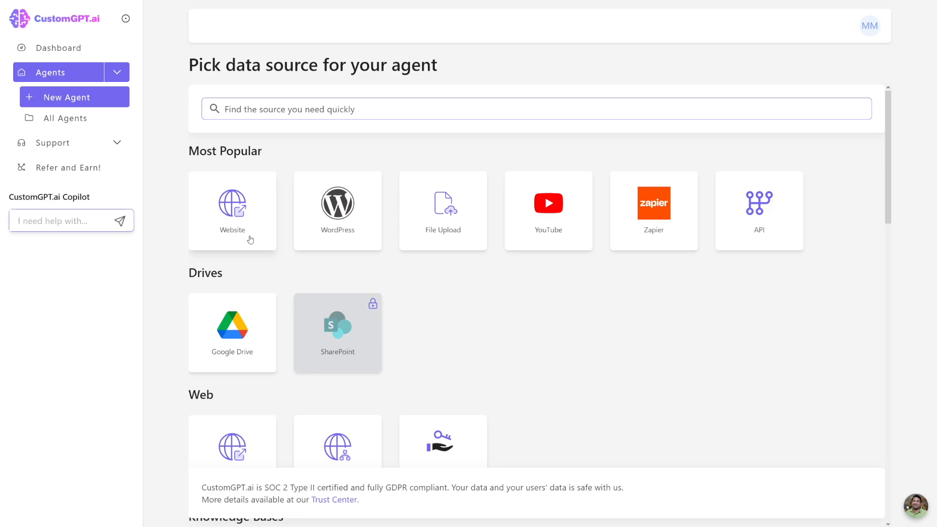
left_click(232, 210)
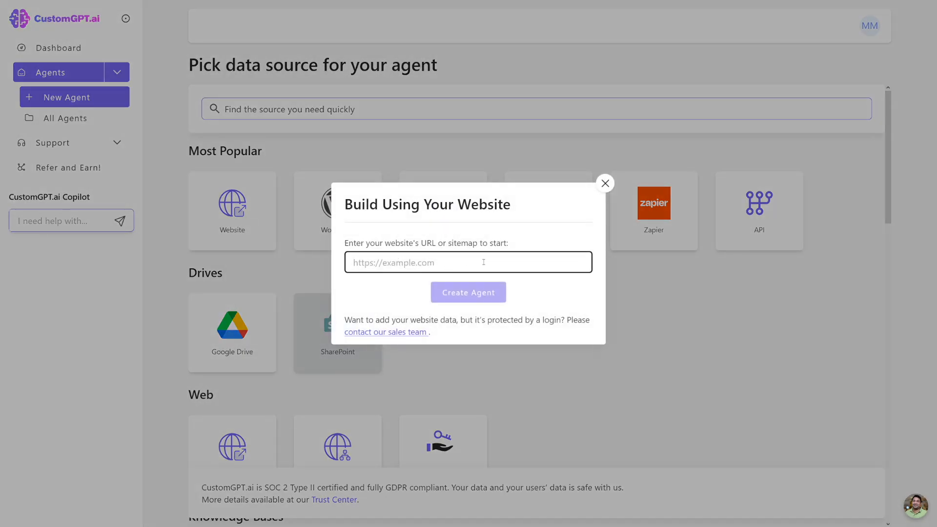
left_click(604, 183)
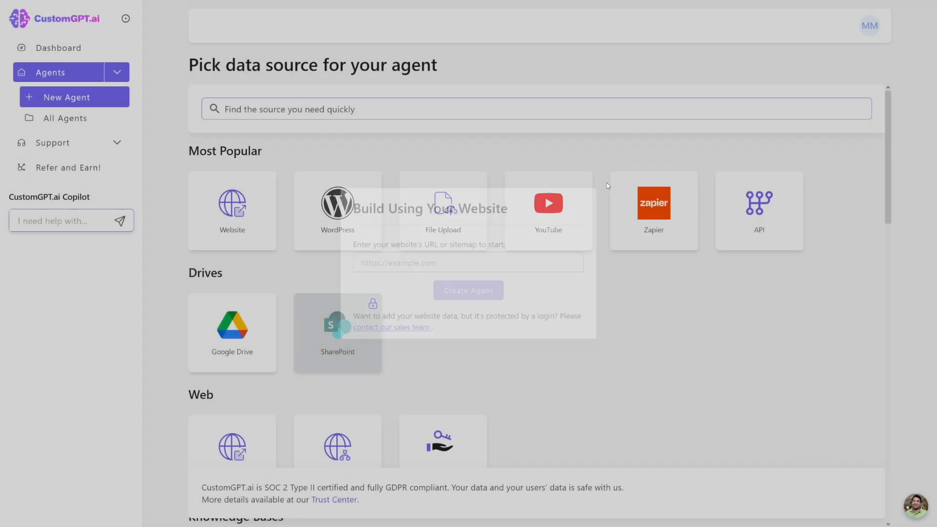
left_click(547, 211)
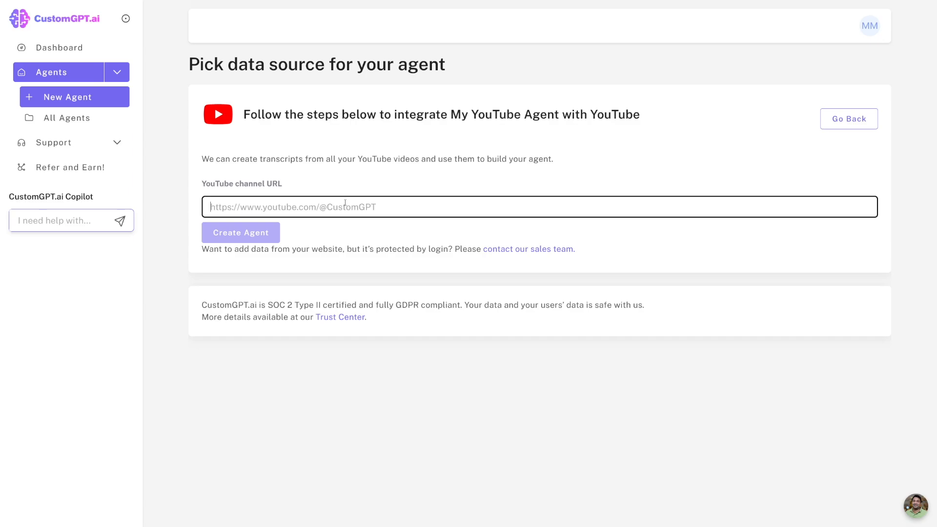
mouse_move(350, 227)
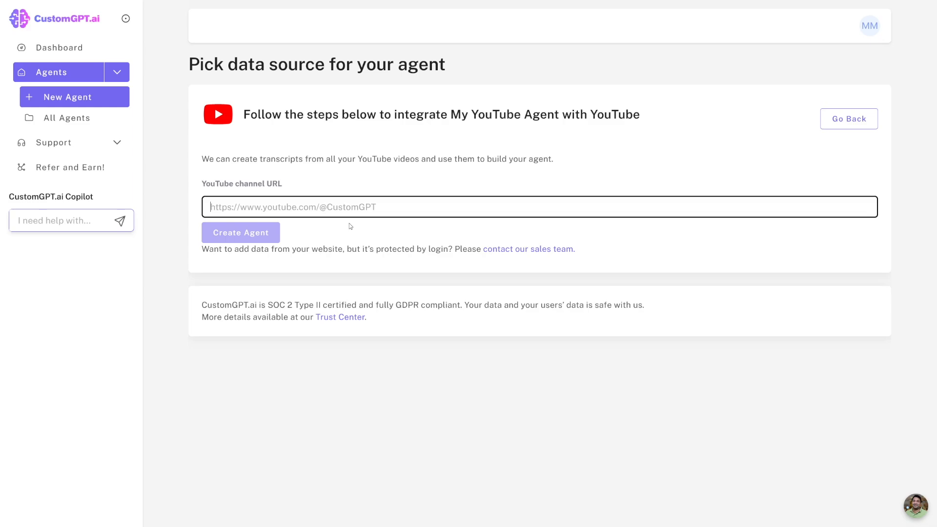
mouse_move(365, 211)
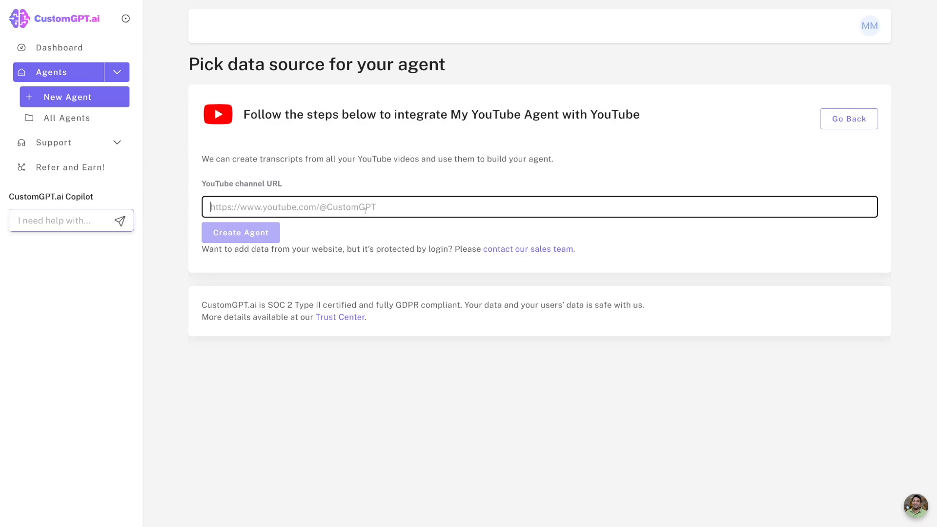
Step: Go back to the Dashboard and choose New Agent from the Agents menu
left_click(58, 47)
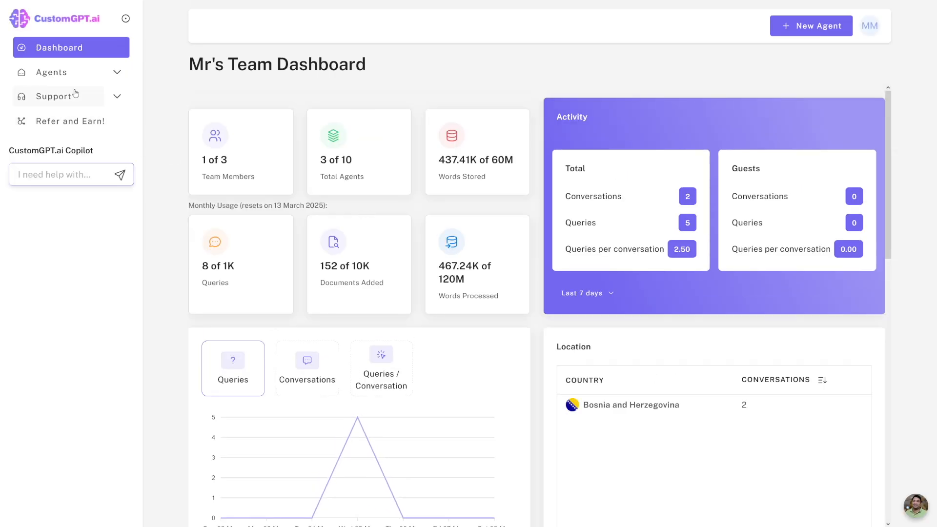
left_click(52, 72)
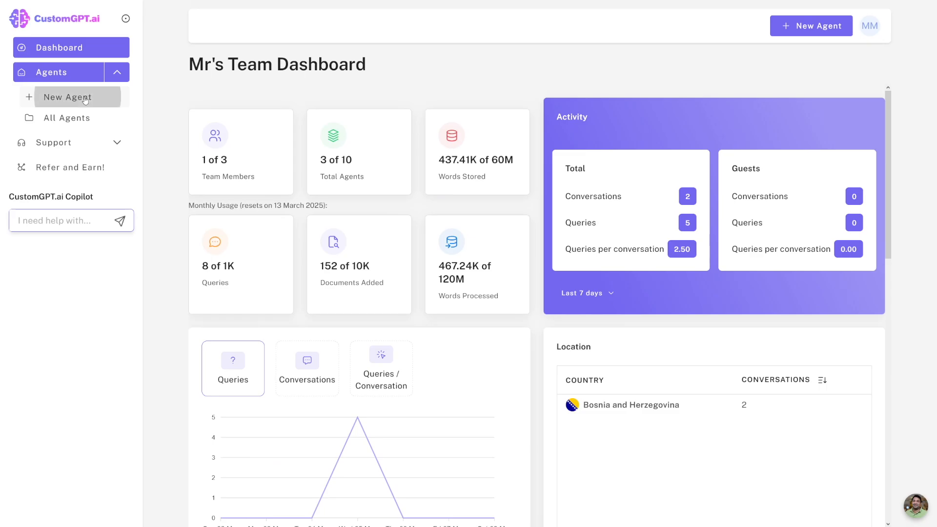
left_click(66, 97)
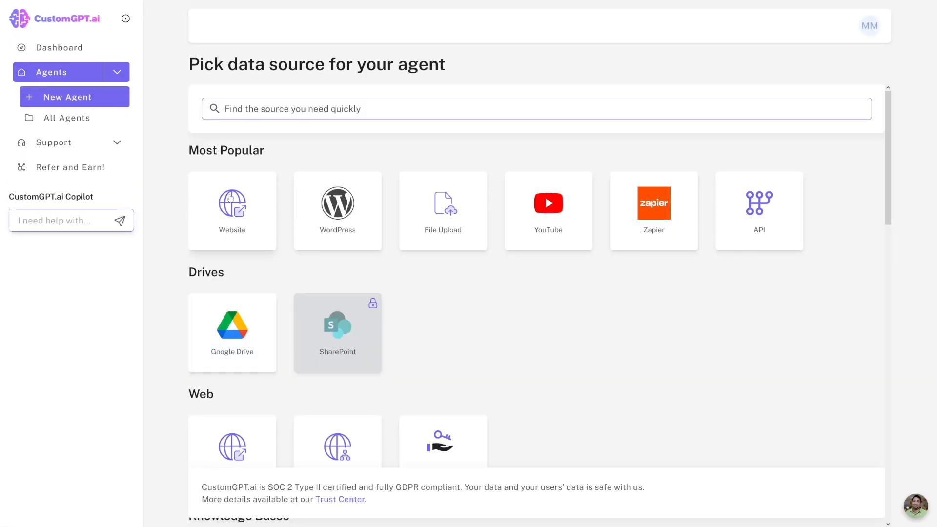
mouse_move(487, 243)
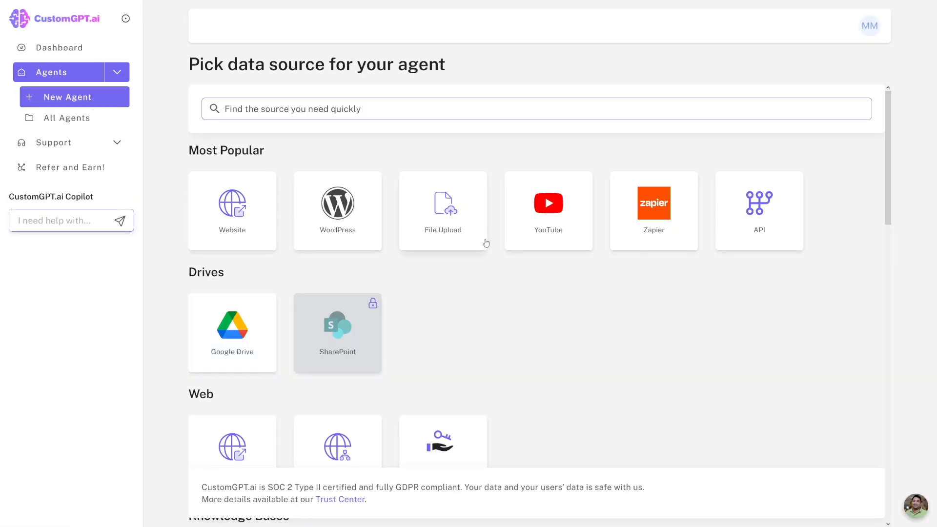
mouse_move(463, 227)
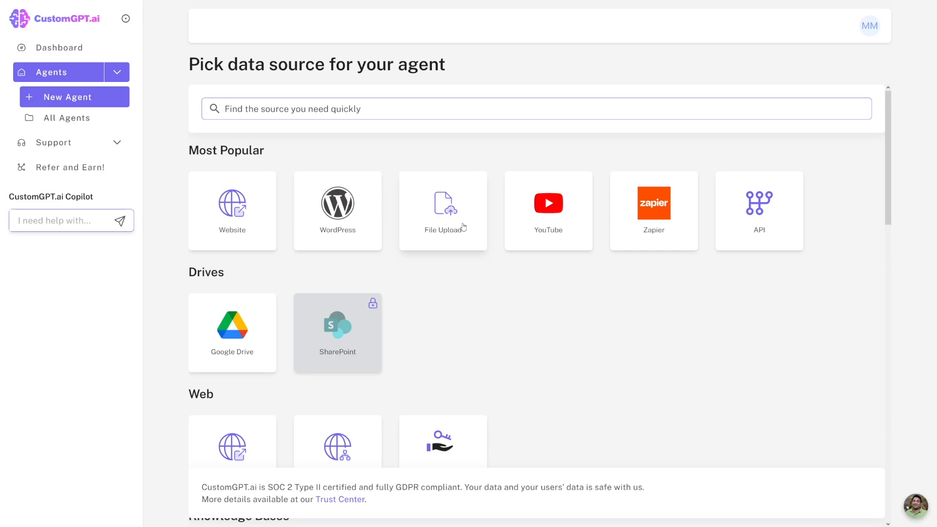
mouse_move(372, 165)
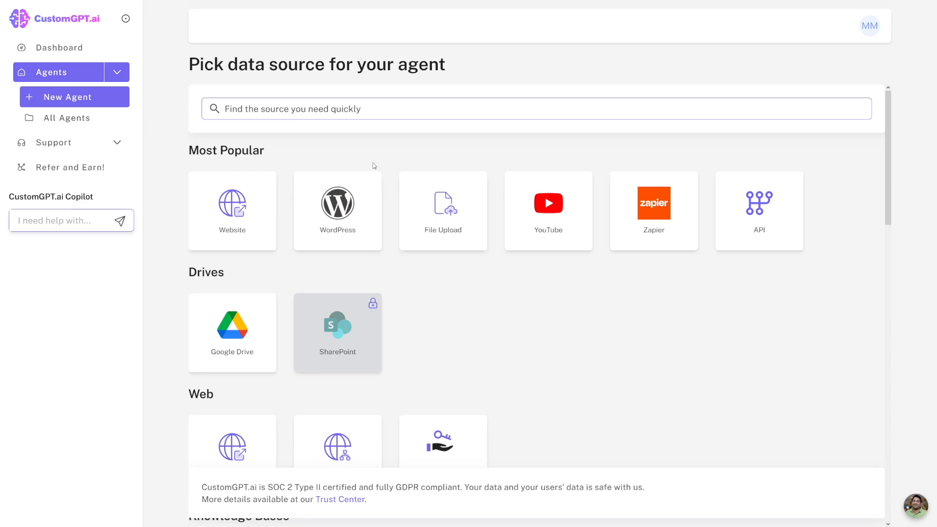
mouse_move(400, 205)
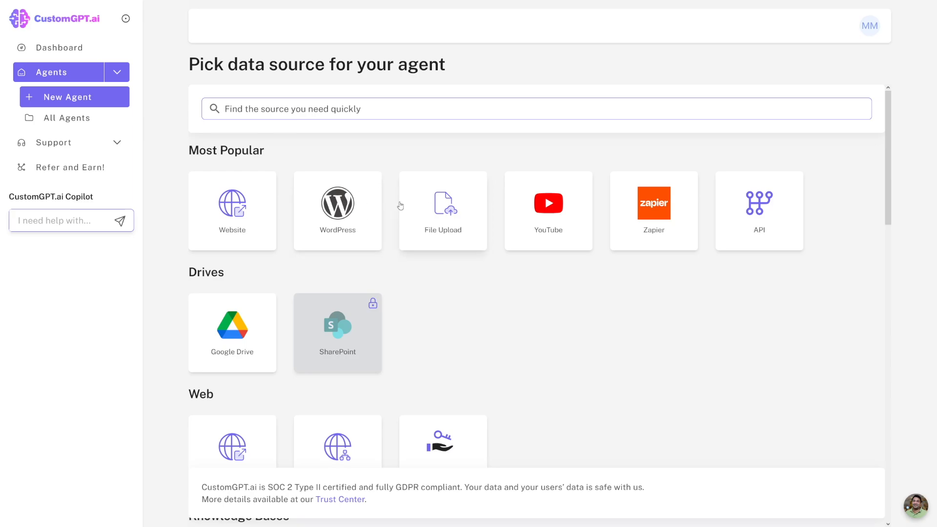
mouse_move(257, 199)
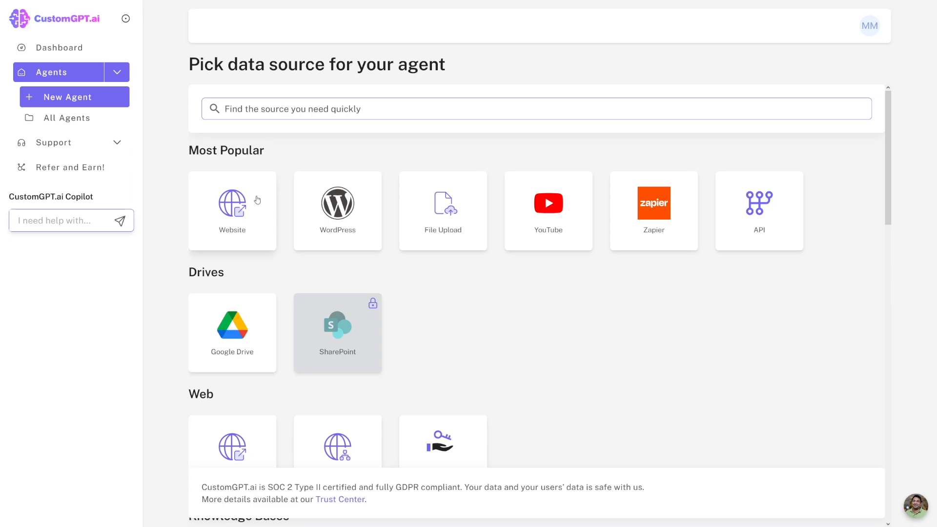
mouse_move(379, 264)
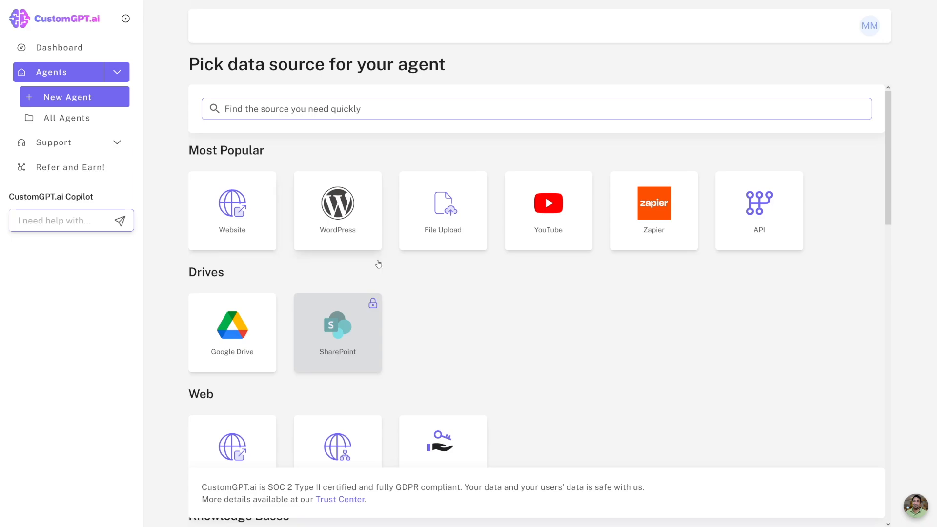
mouse_move(459, 224)
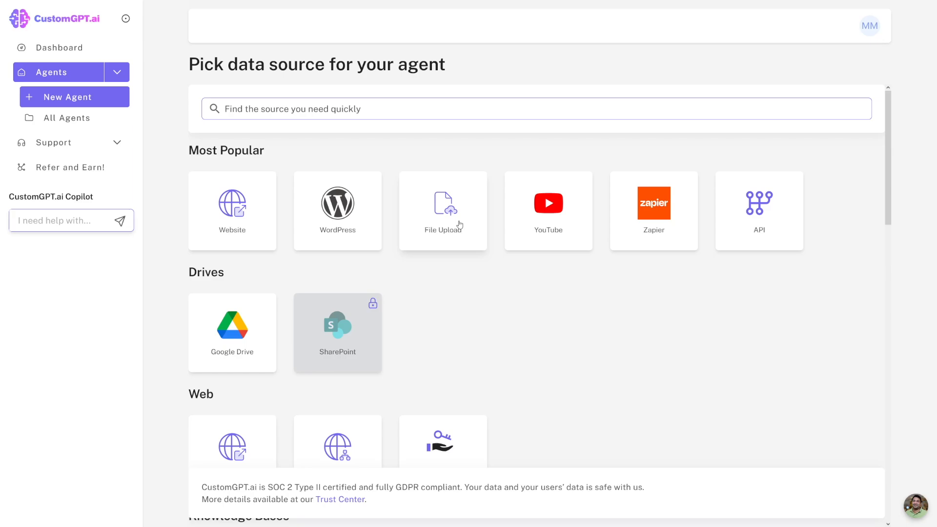
mouse_move(570, 215)
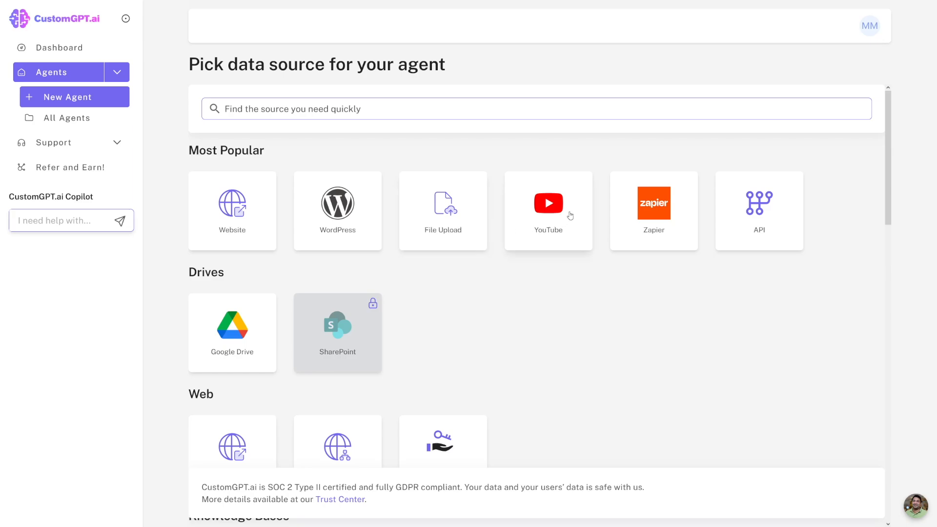
mouse_move(465, 224)
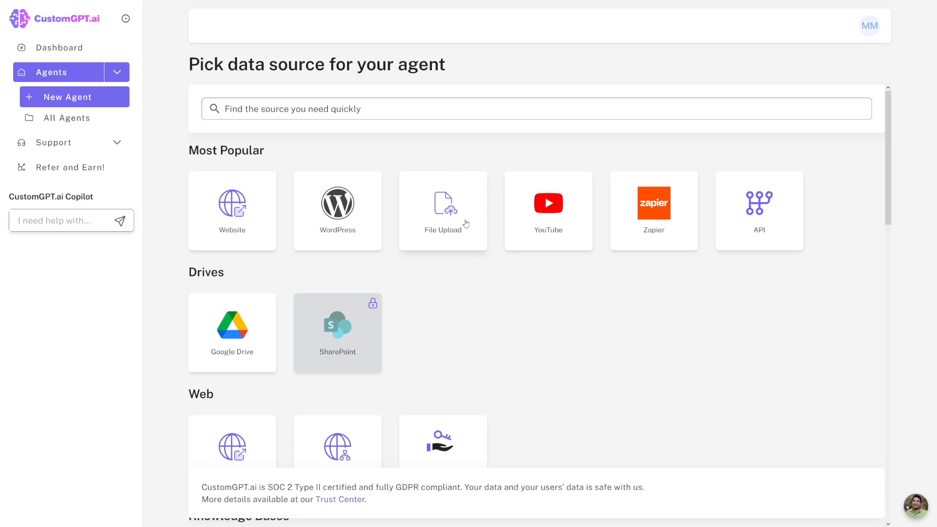
mouse_move(513, 248)
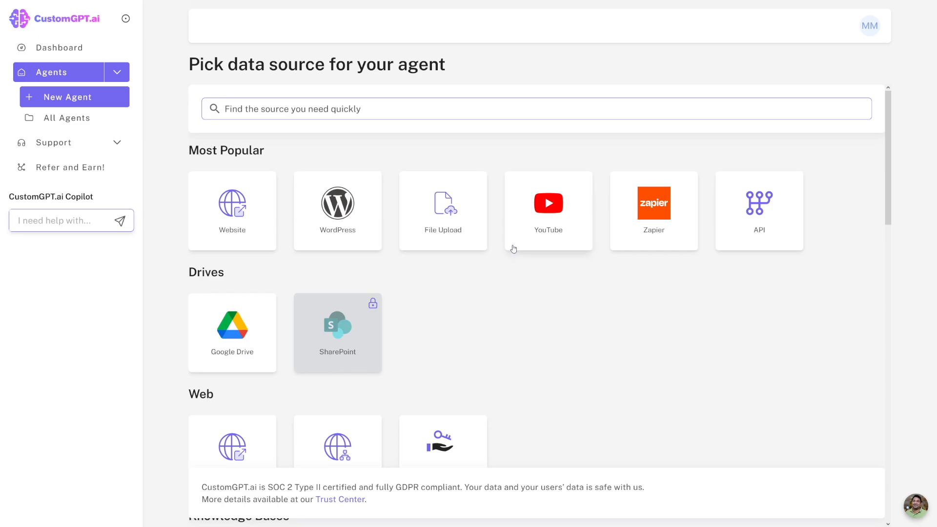
scroll("down", 3)
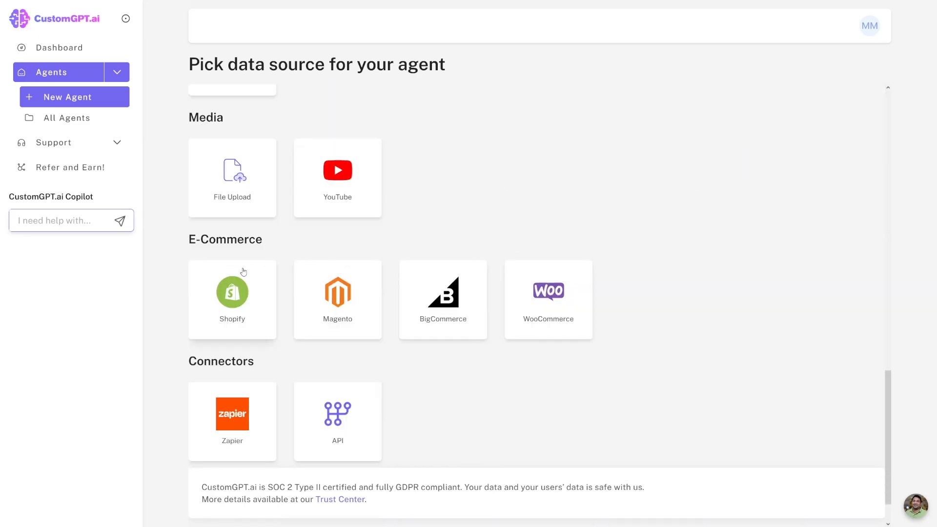
mouse_move(492, 306)
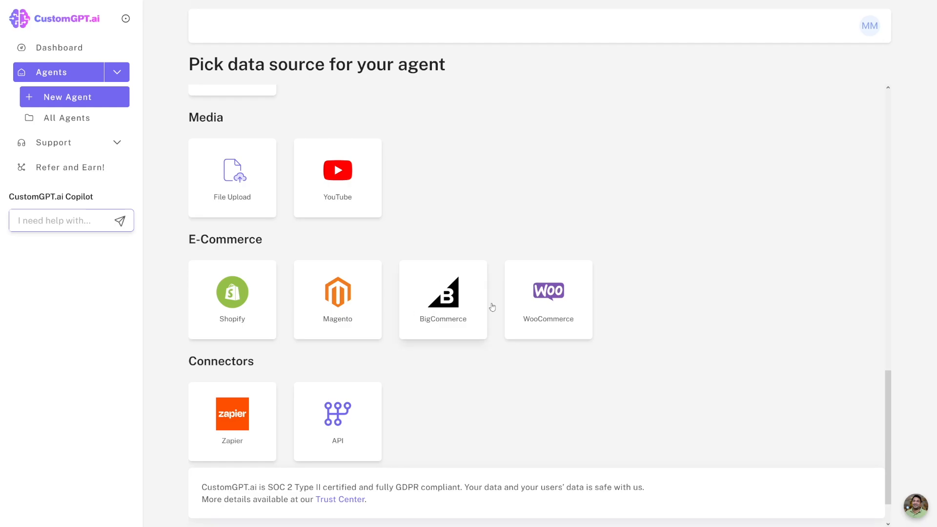
mouse_move(453, 315)
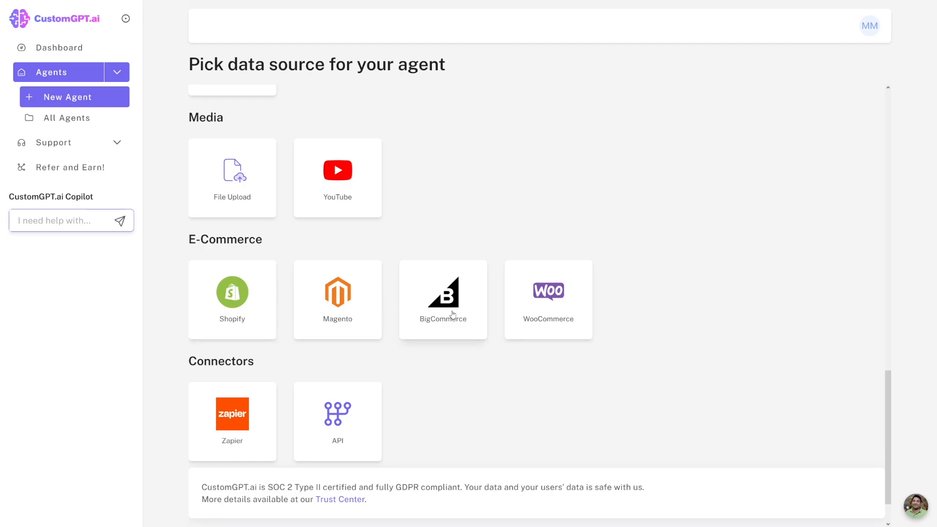
mouse_move(371, 305)
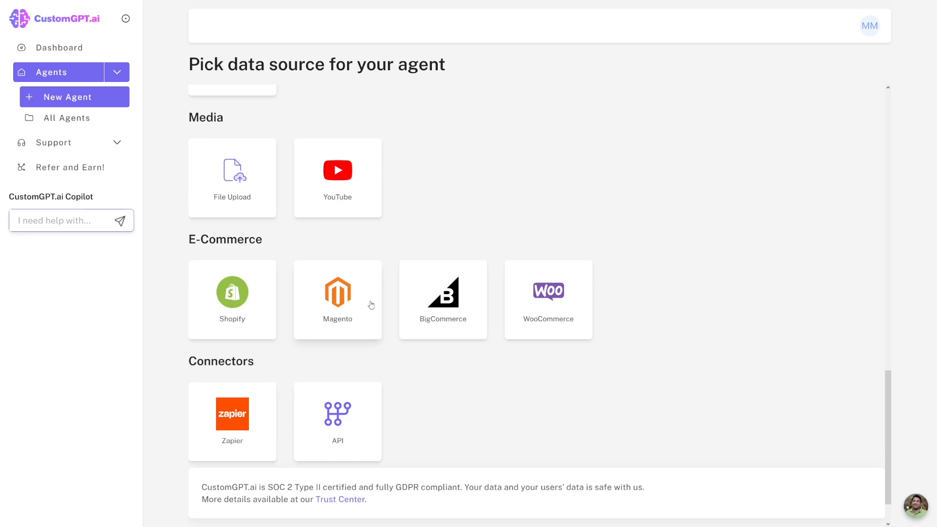
mouse_move(387, 298)
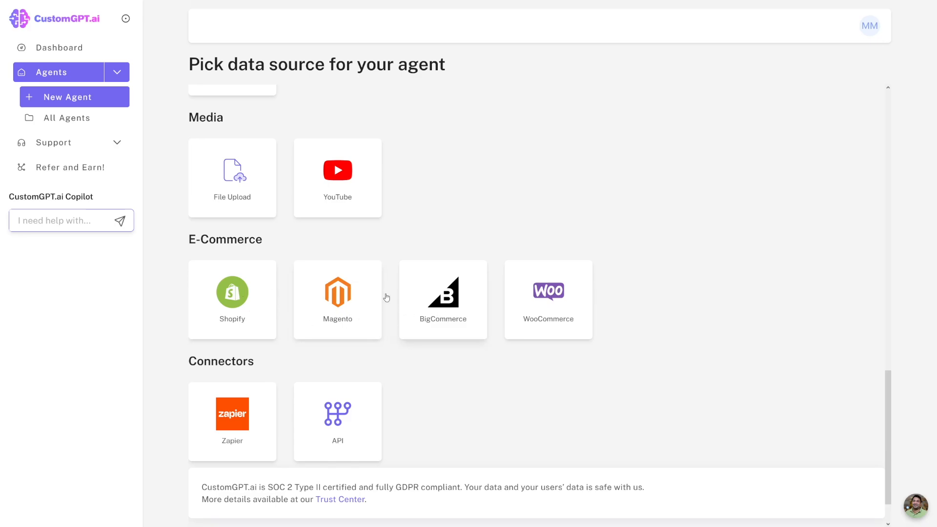
mouse_move(371, 320)
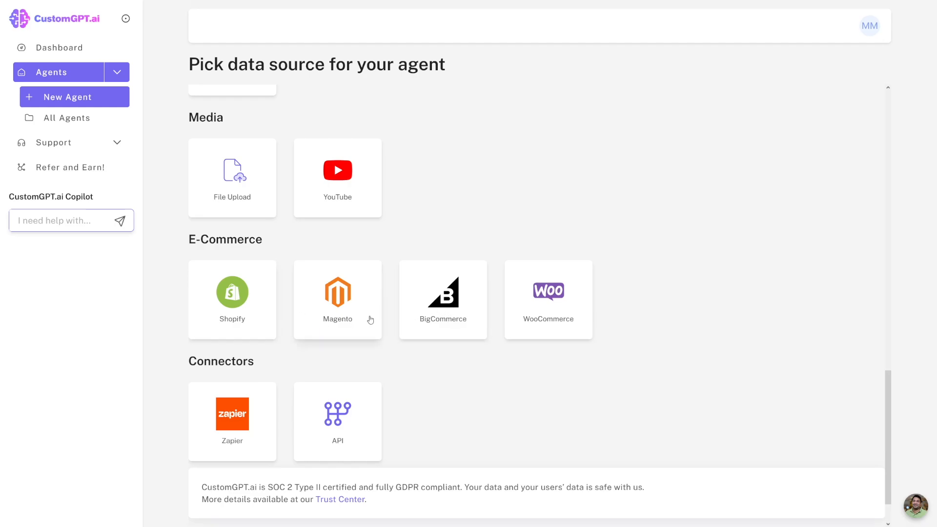
mouse_move(487, 338)
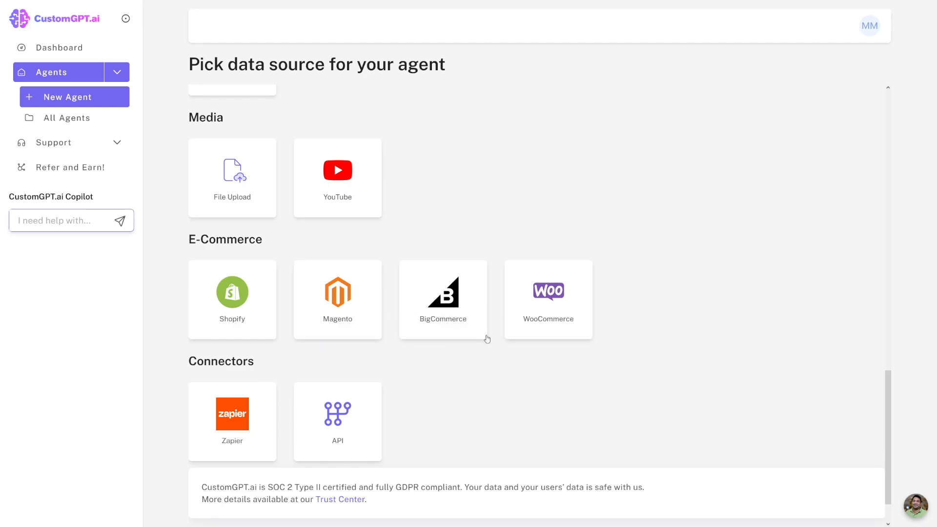
mouse_move(471, 338)
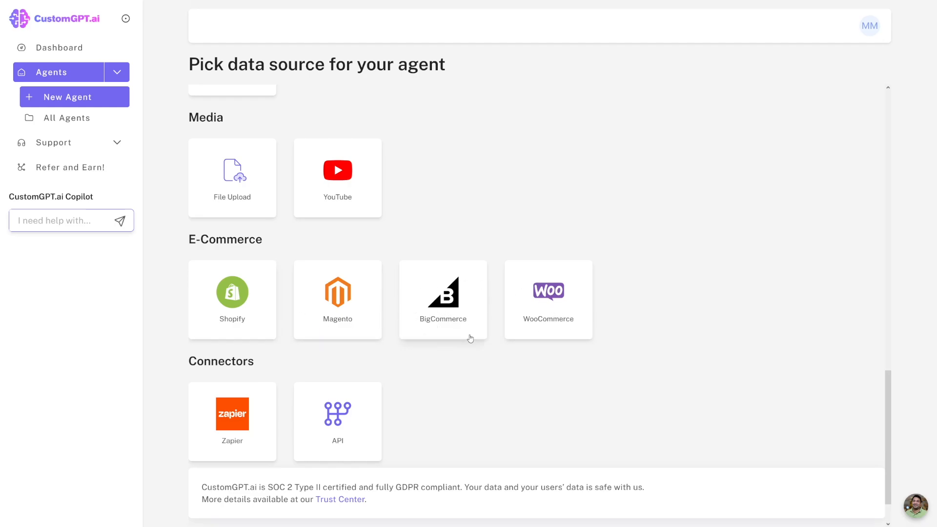
Step: Return to the top of the data source picker and choose the Website card
scroll("up", 3)
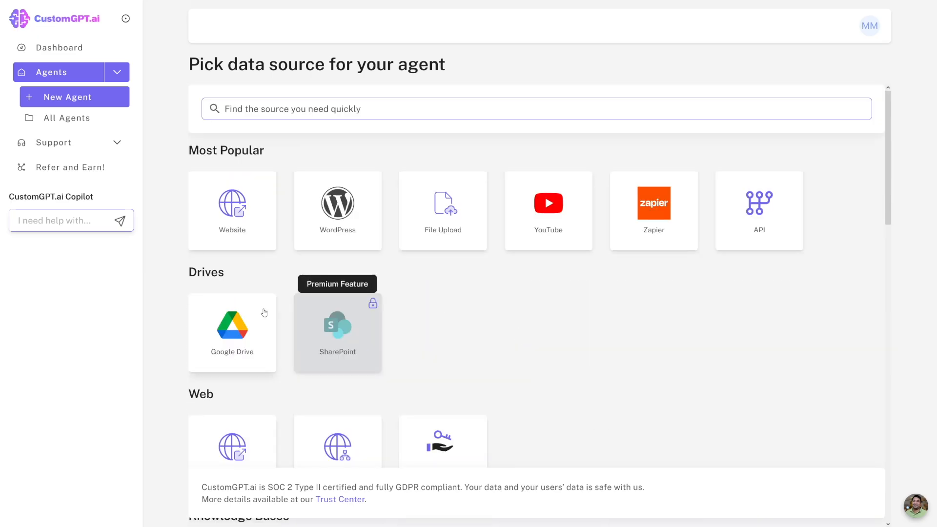
mouse_move(321, 274)
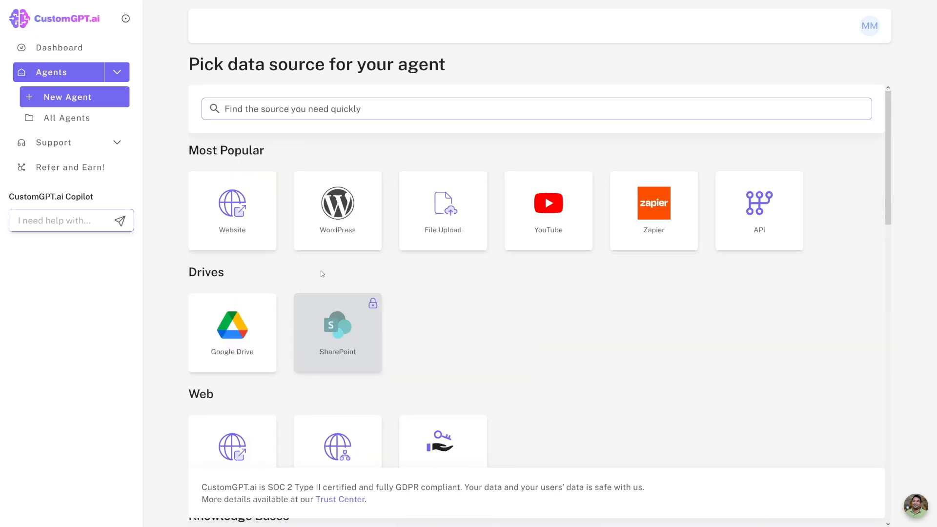
mouse_move(248, 220)
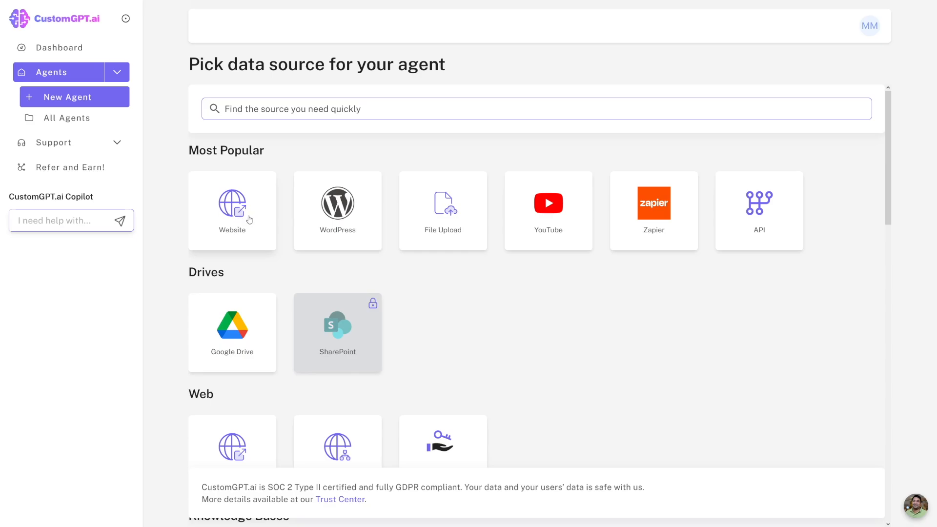
left_click(231, 210)
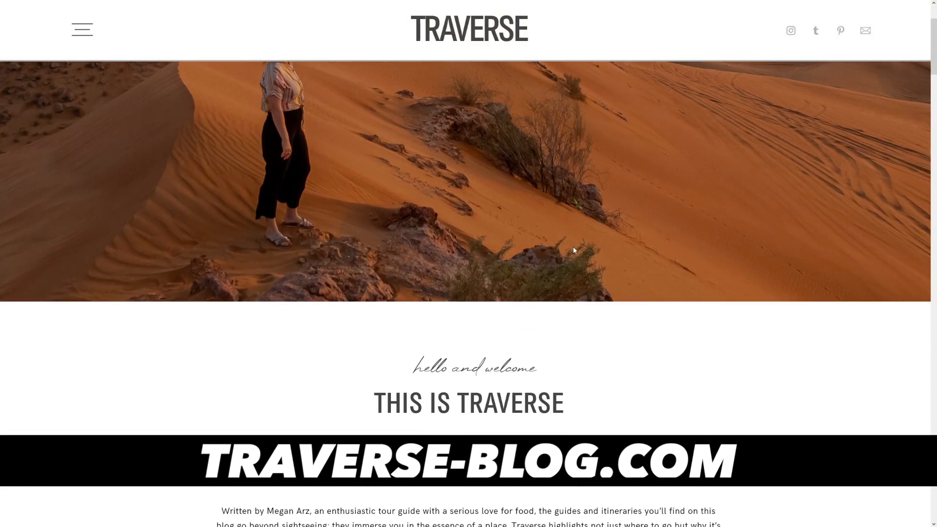
Step: Browse traverse-blog.com, then create a new agent from its URL
scroll("down", 3)
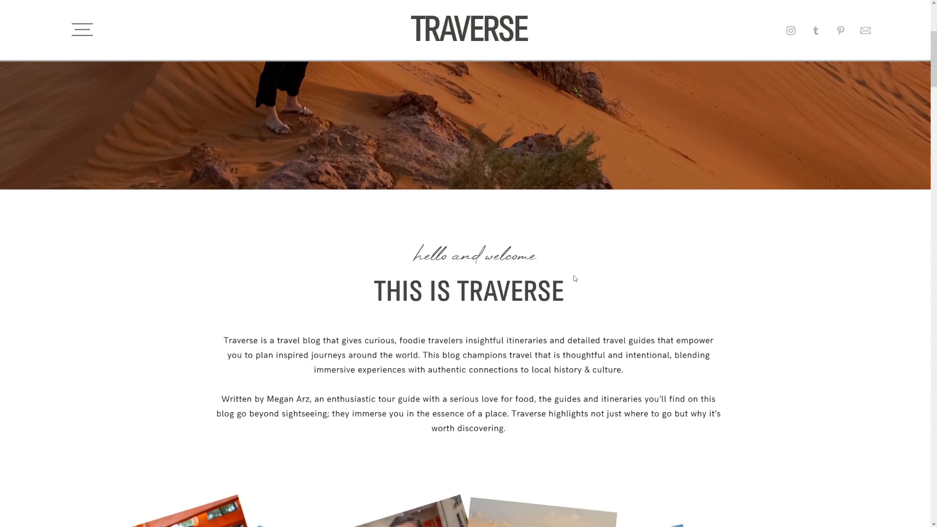
scroll("up", 3)
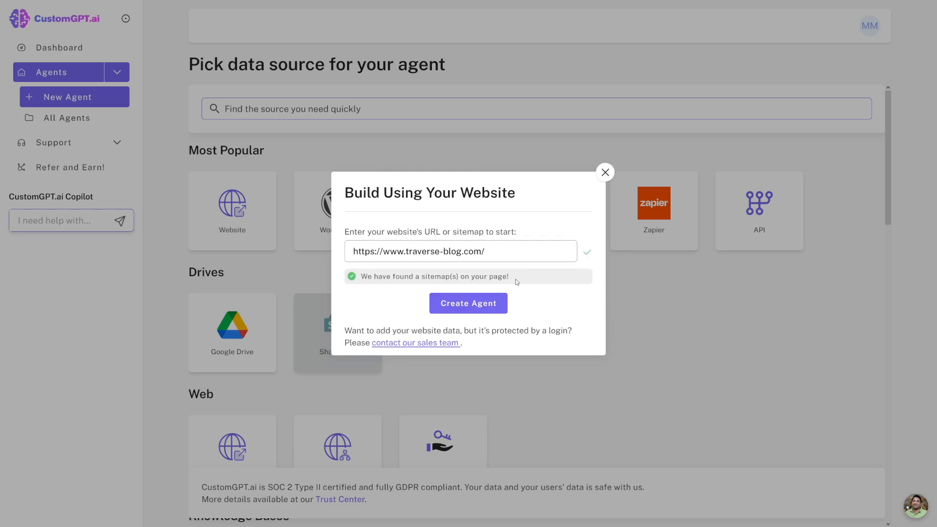
mouse_move(468, 303)
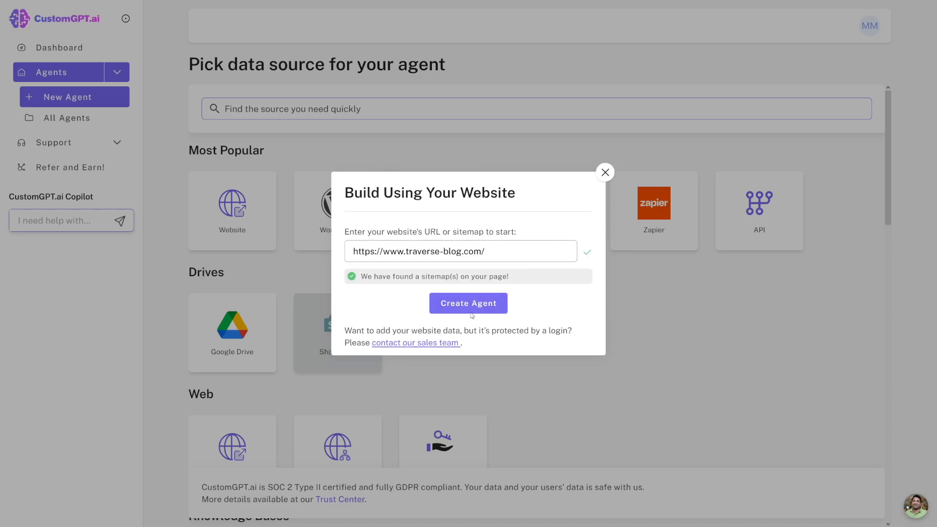
left_click(468, 303)
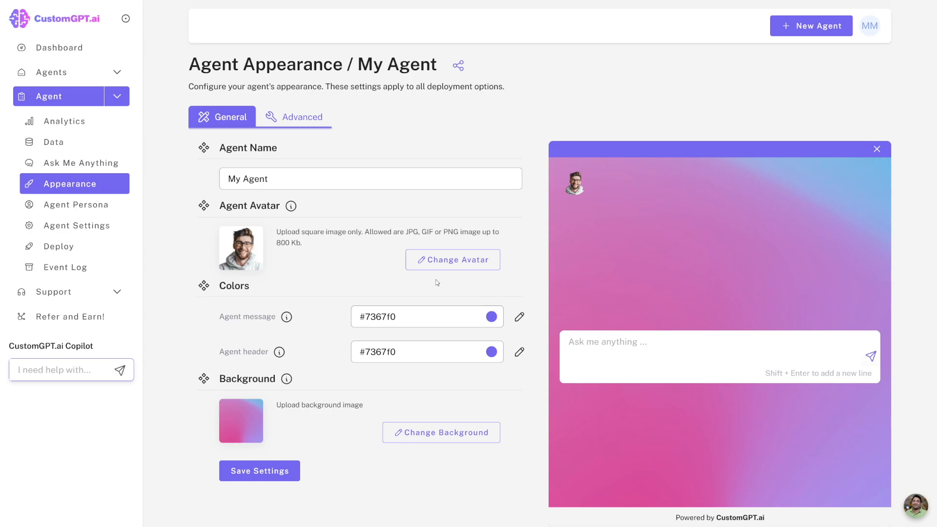
mouse_move(294, 242)
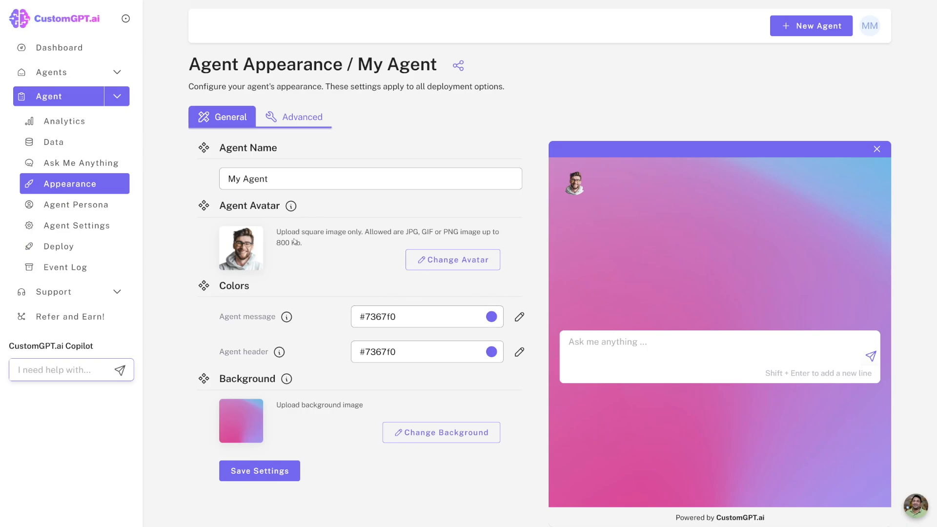
Step: Replace the agent name with 'Travl blog' and save the settings
double_click(247, 178)
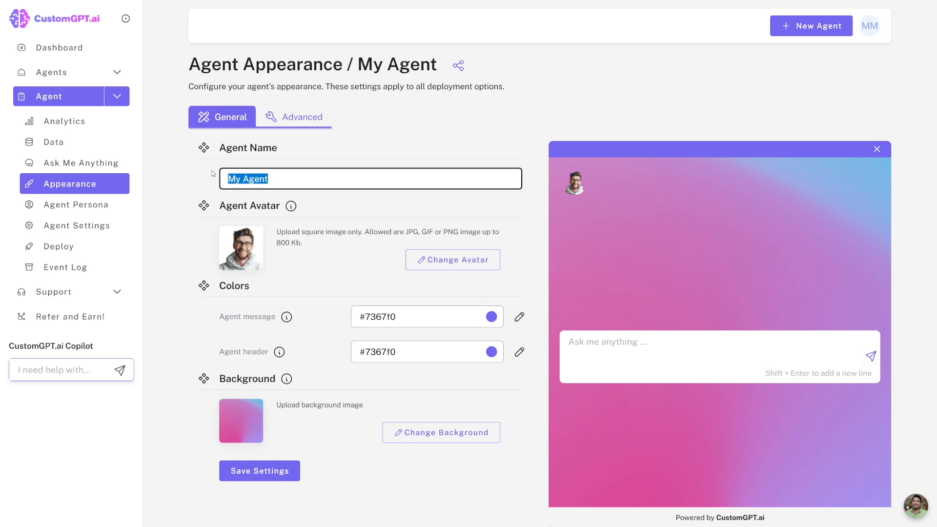
type("Travl blog")
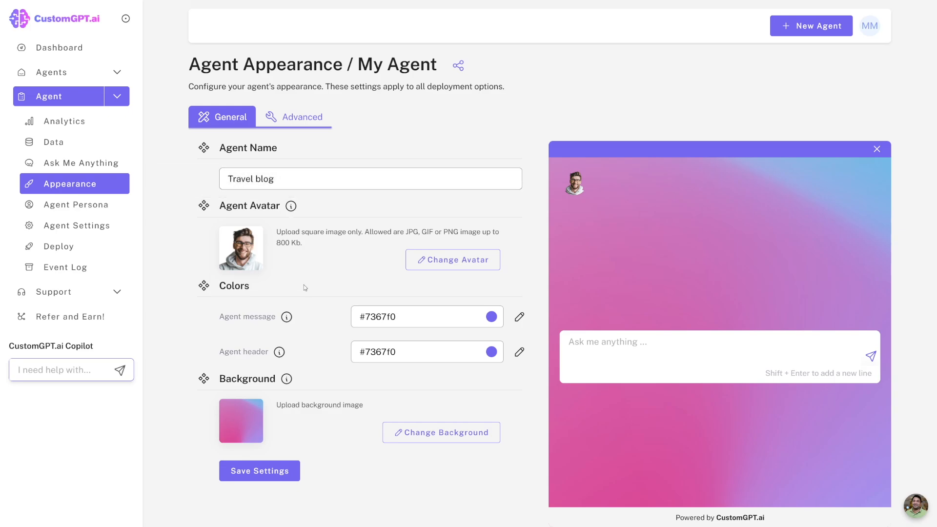
mouse_move(332, 392)
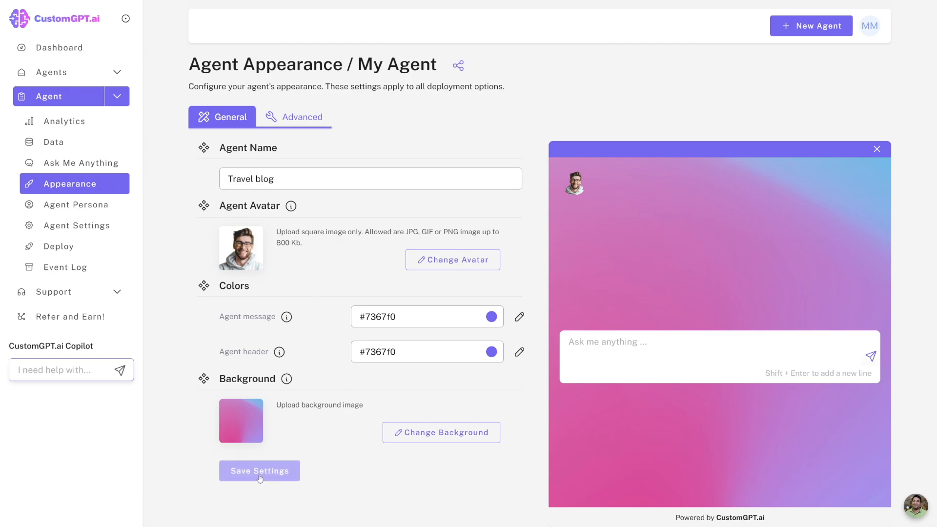
left_click(259, 471)
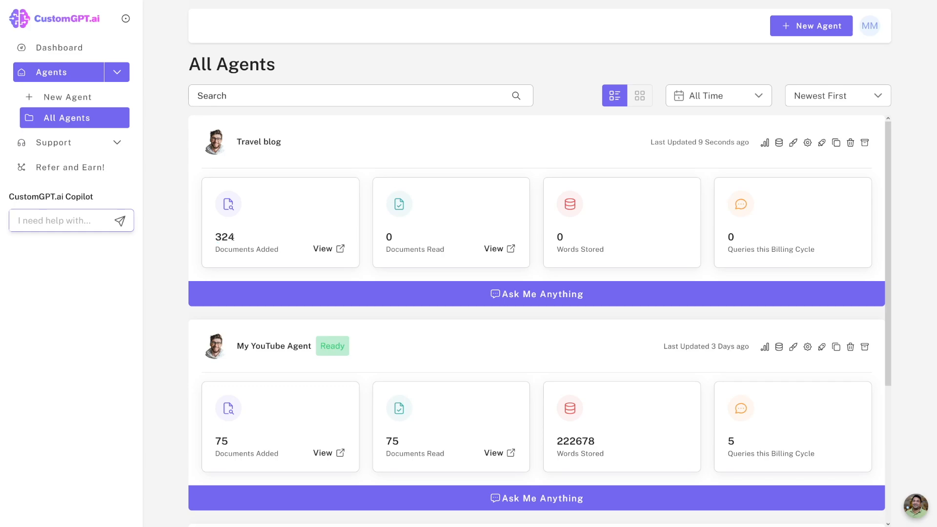
mouse_move(458, 302)
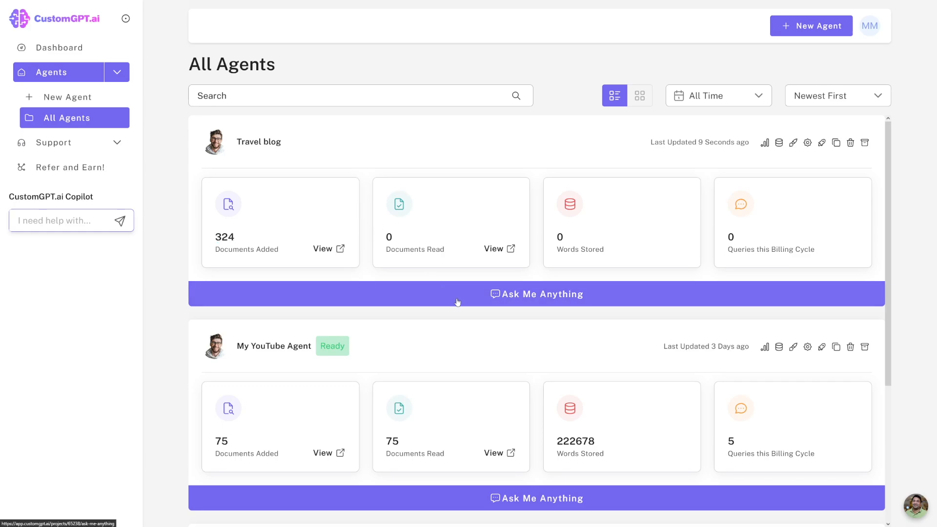
mouse_move(495, 297)
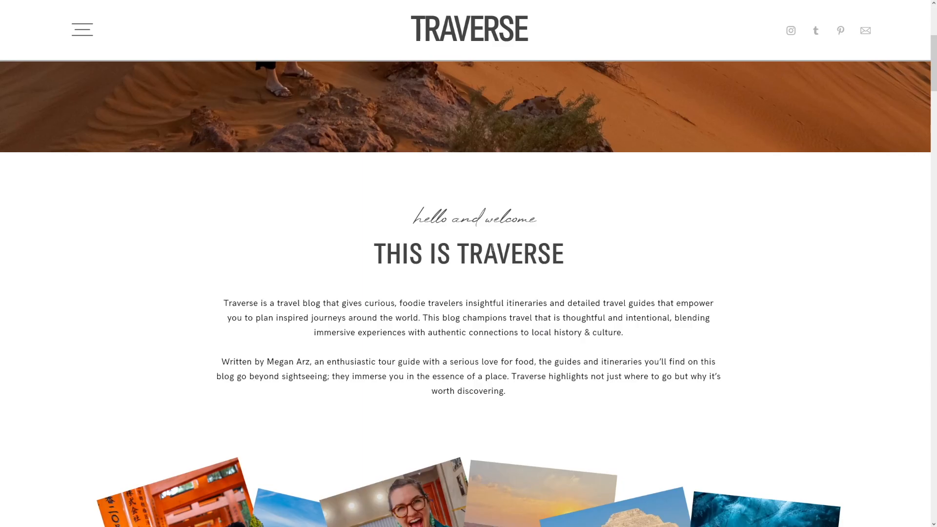
Step: Scroll down the Traverse homepage to the Browse My Recent Posts section
scroll("down", 3)
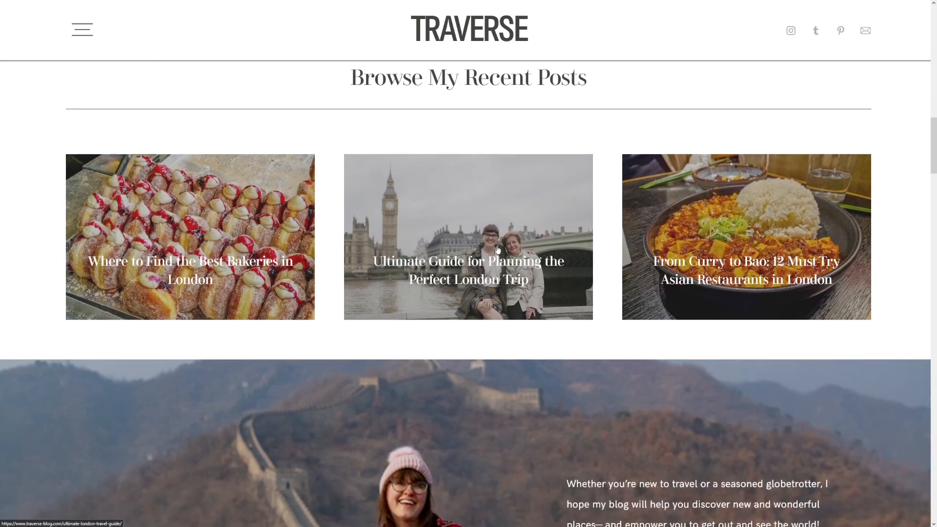
scroll("down", 3)
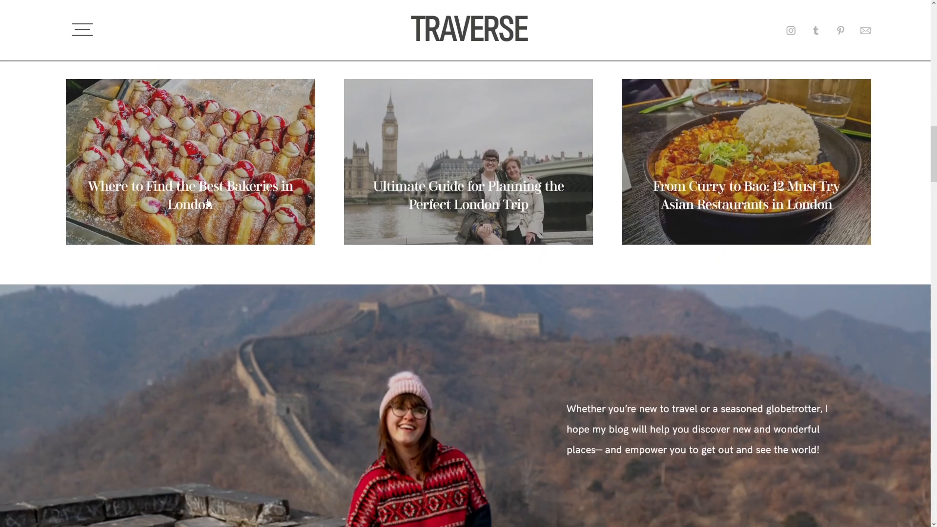
scroll("down", 3)
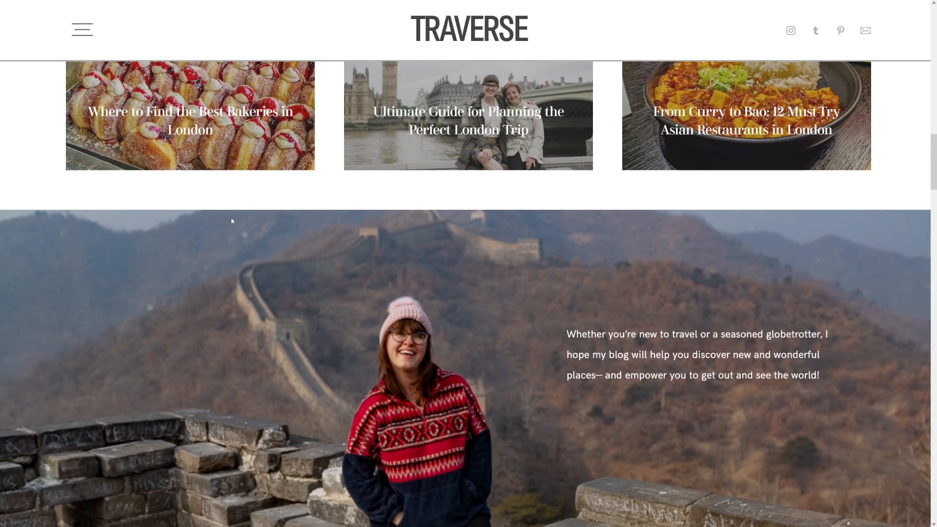
scroll("down", 3)
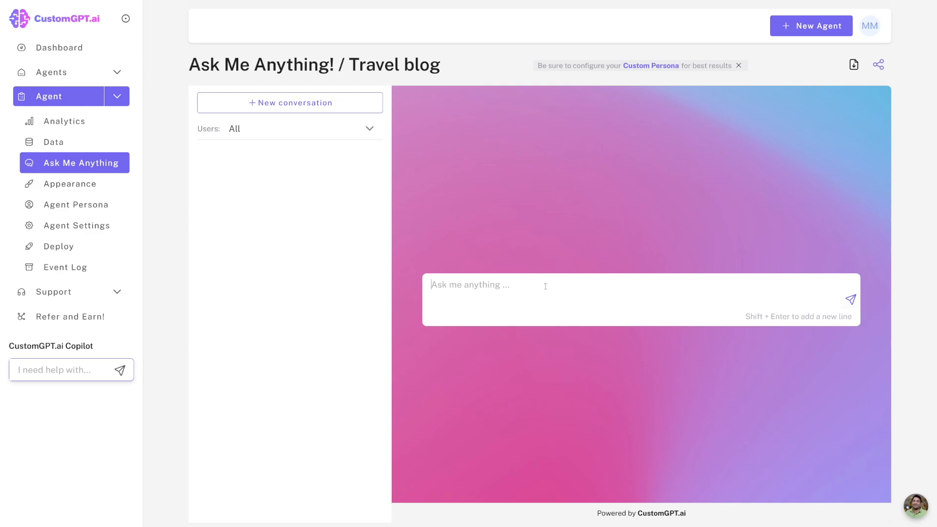
Step: Ask the Travel blog agent 'bakery in london' and scroll through its recommendations
type("bakery in")
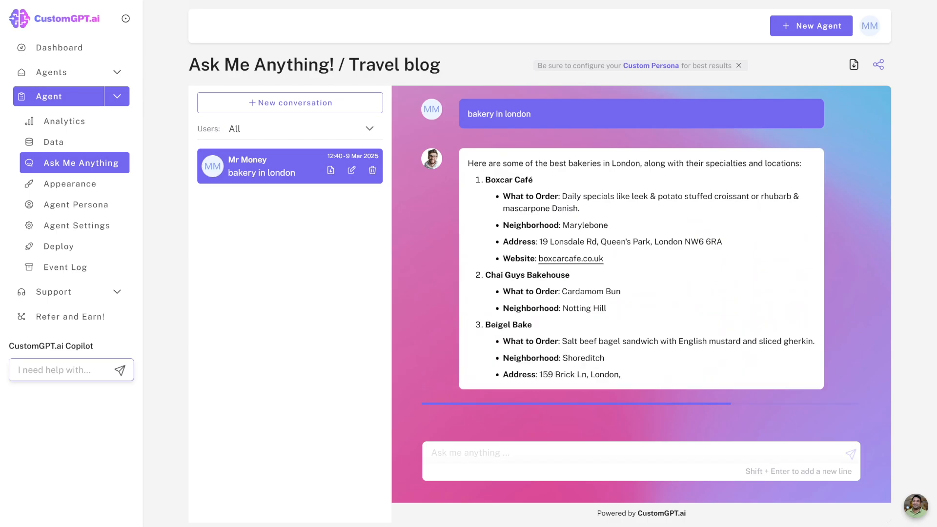
scroll("down", 3)
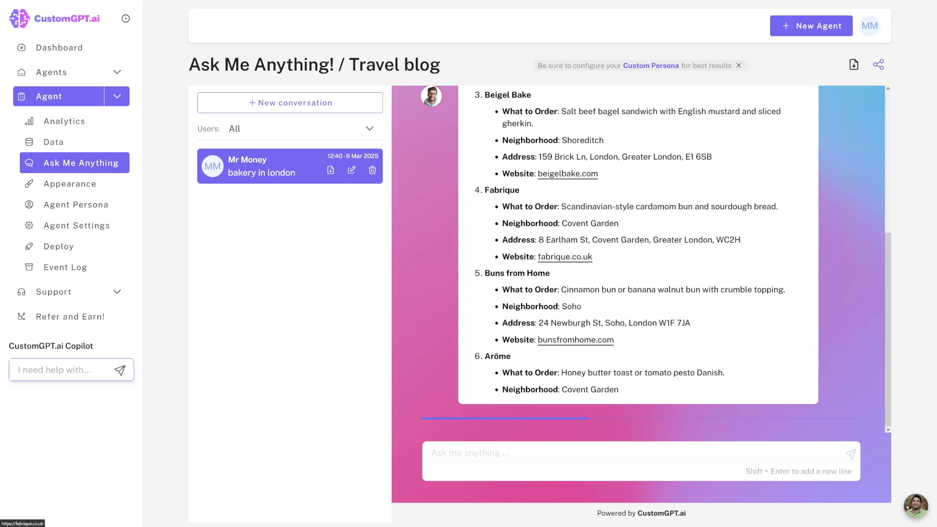
scroll("down", 3)
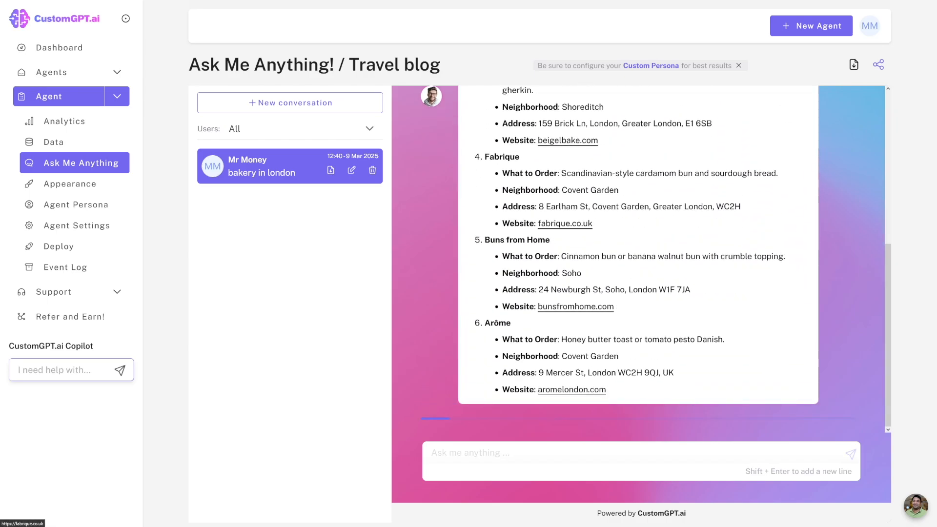
scroll("down", 3)
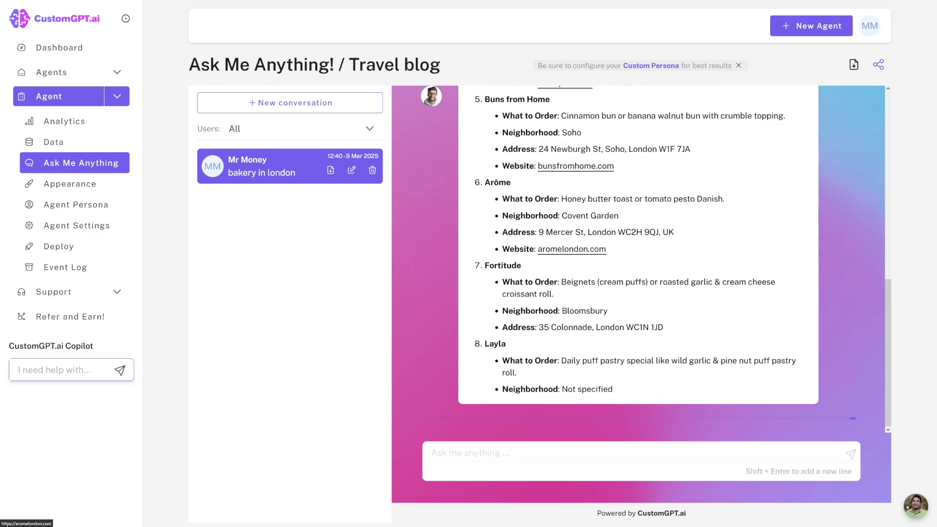
scroll("down", 3)
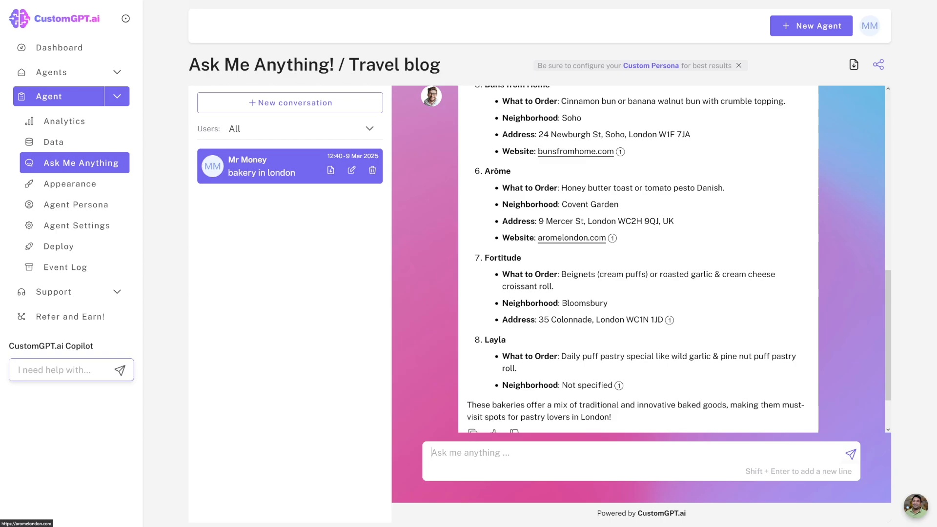
scroll("down", 3)
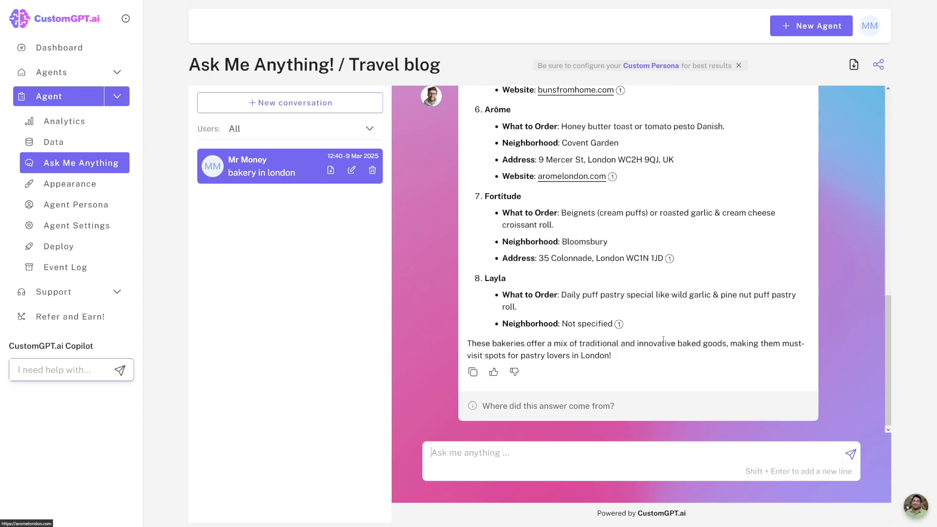
scroll("up", 3)
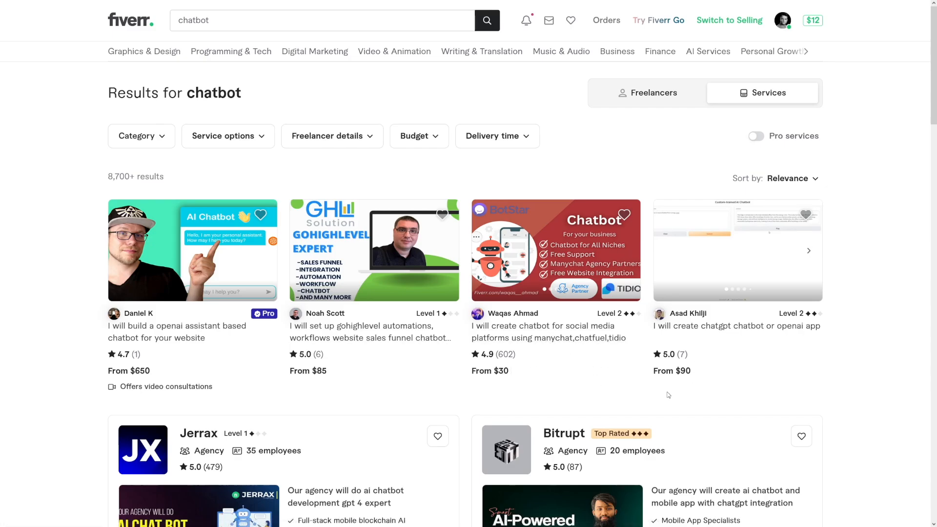
Step: Scroll past the agency listings to more AI chatbot gigs priced $90 to $1,000
scroll("down", 3)
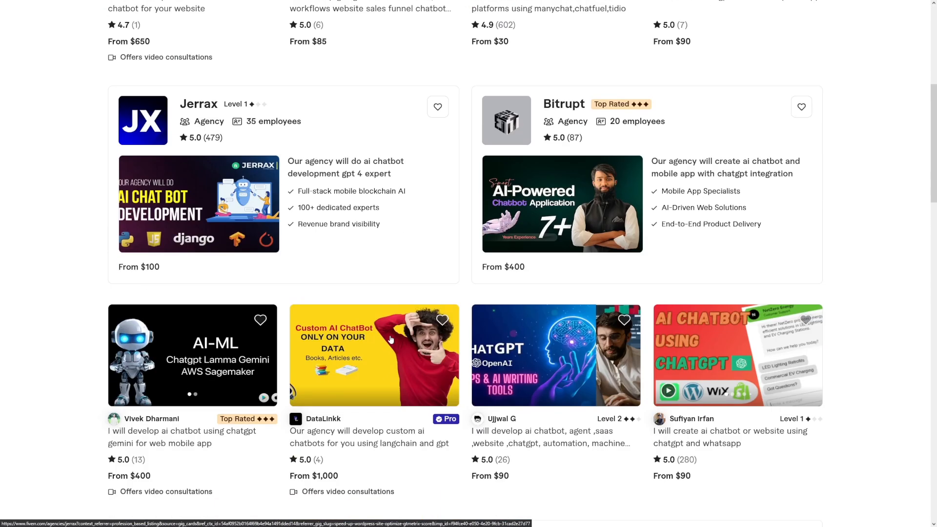
scroll("down", 3)
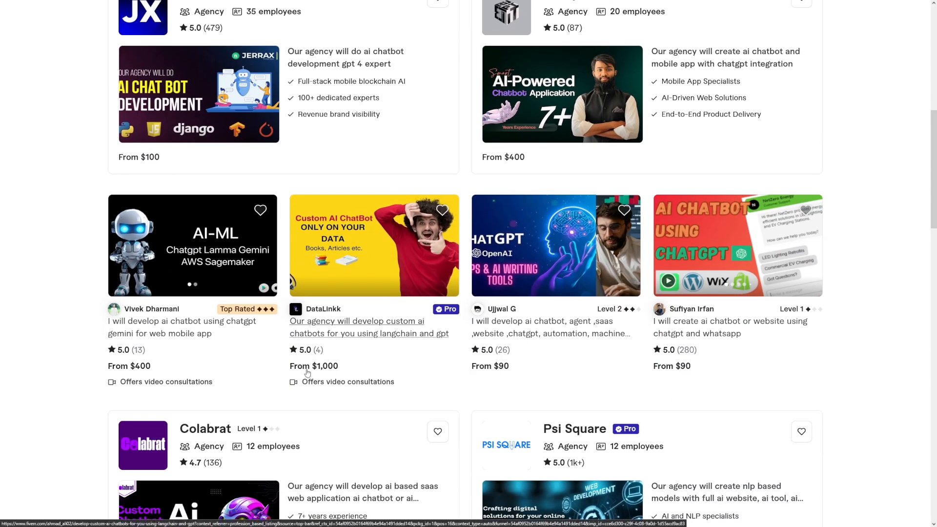
mouse_move(388, 336)
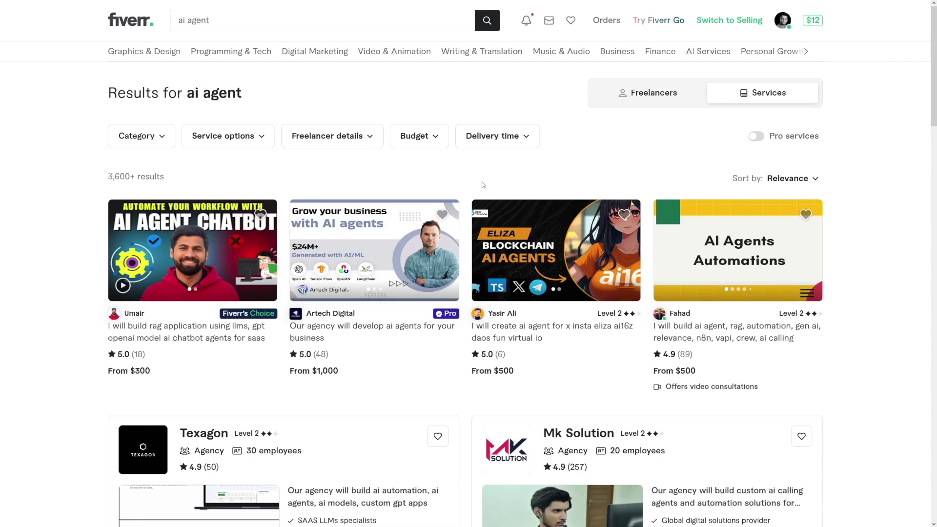
mouse_move(470, 184)
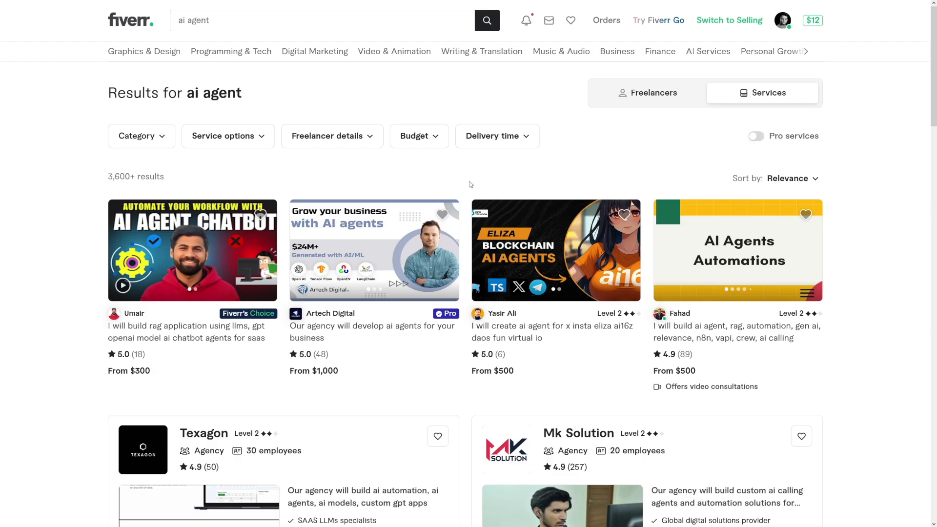
Step: Scroll through the grid of 3,600+ 'ai agent' service gigs on Fiverr
scroll("down", 3)
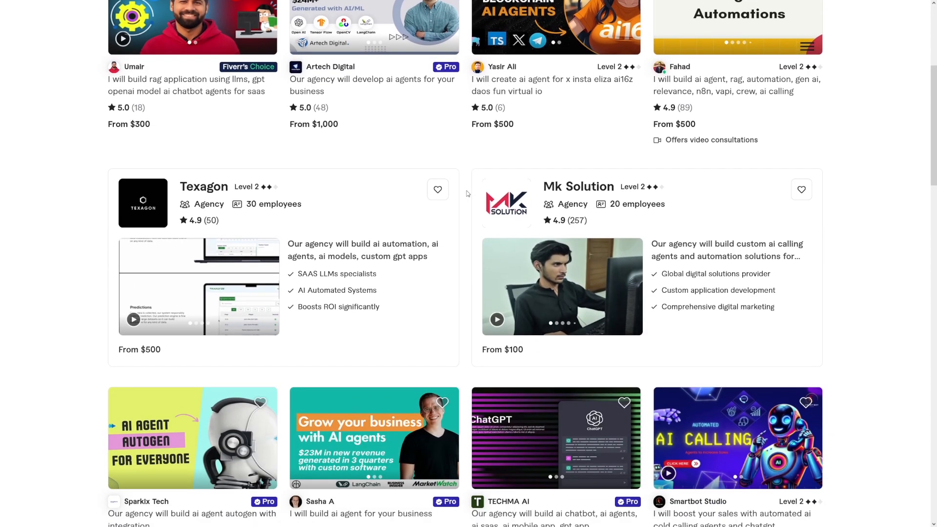
scroll("down", 3)
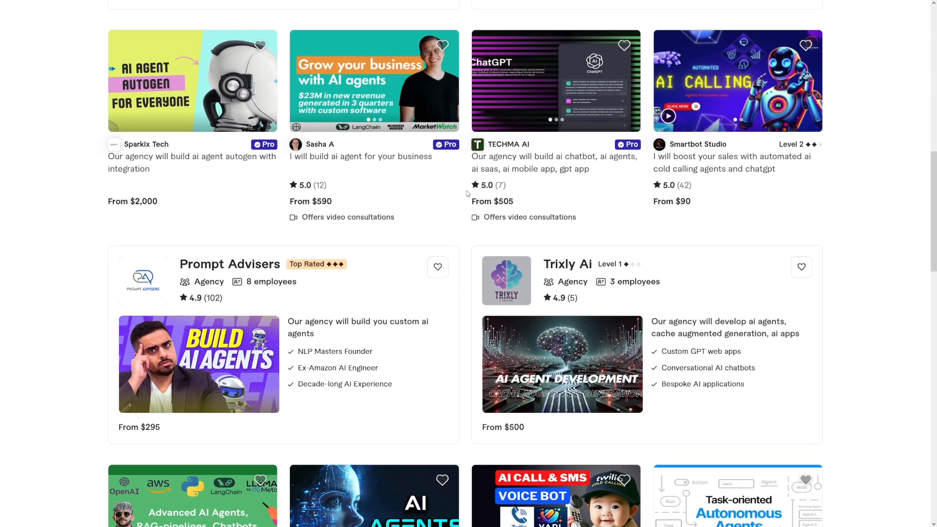
scroll("down", 3)
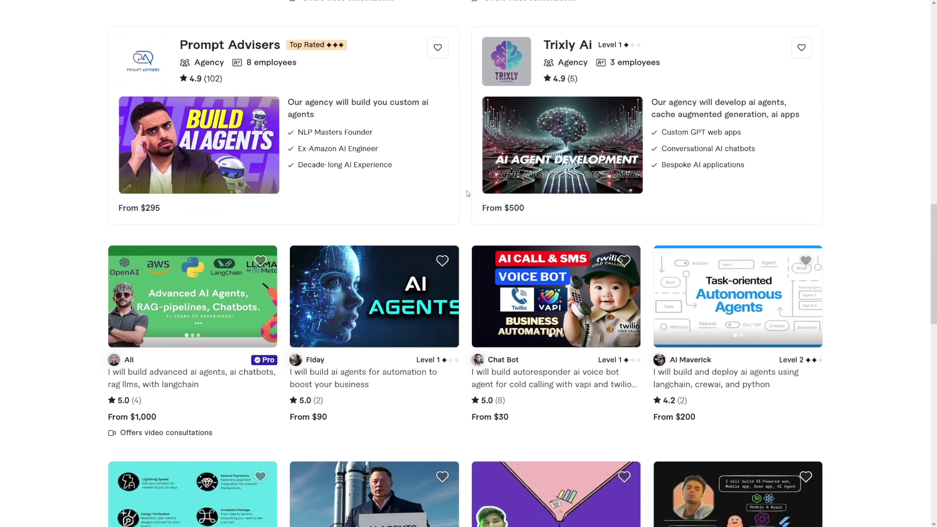
scroll("down", 3)
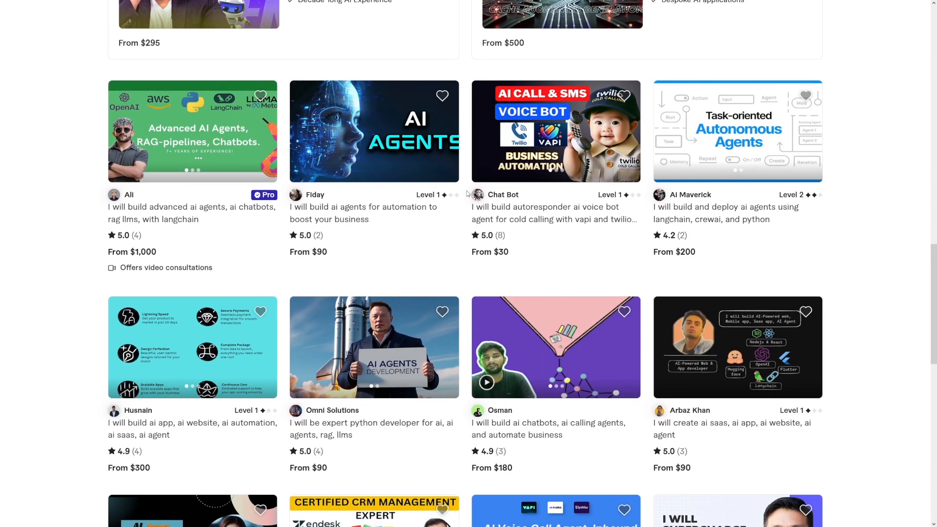
scroll("down", 3)
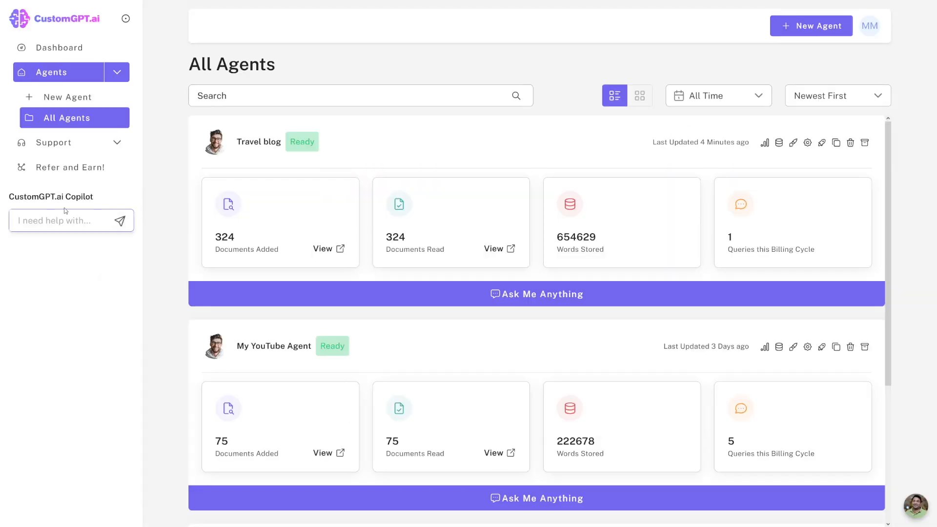
Step: Send 'creating an agent' to the CustomGPT.ai Copilot from the All Agents page
double_click(51, 196)
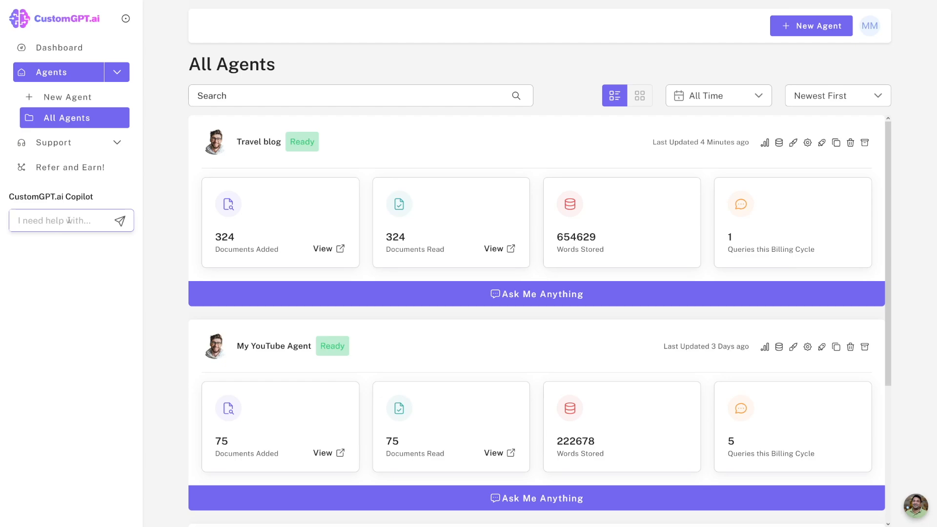
type("creating an")
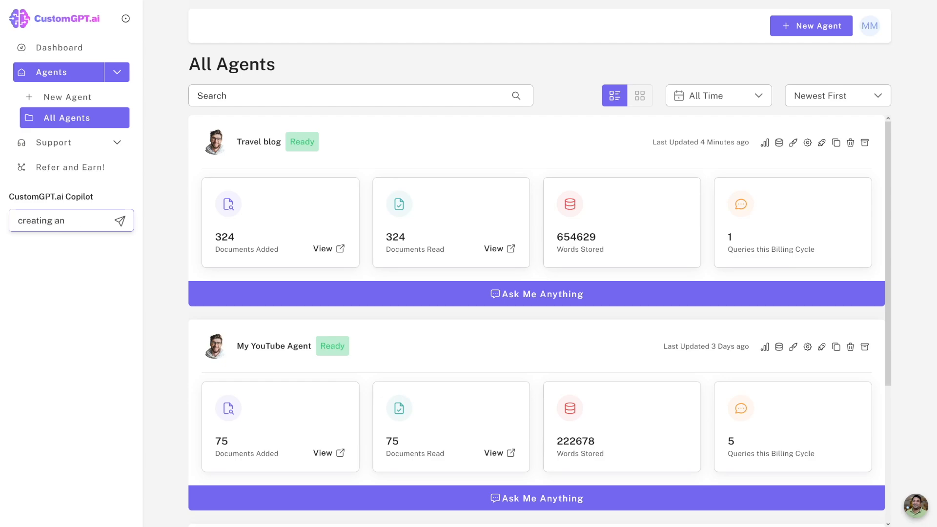
type("agent")
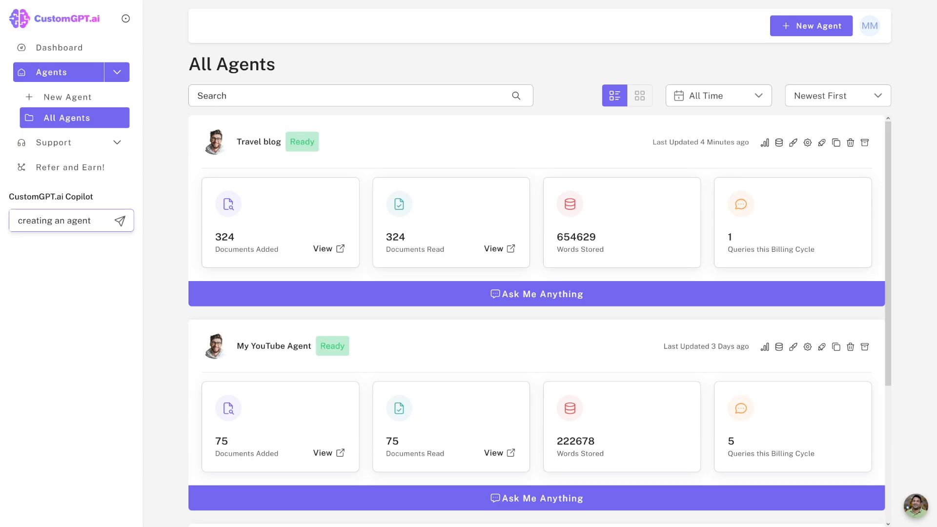
mouse_move(125, 221)
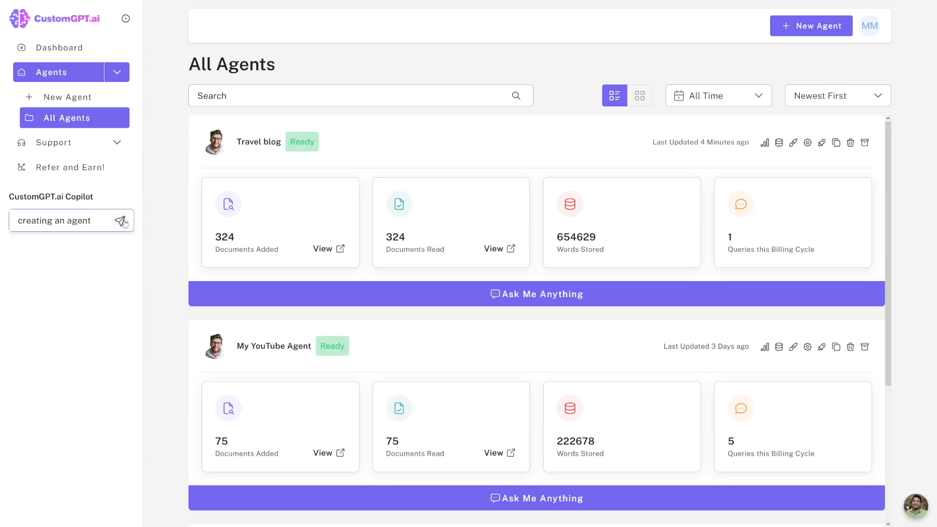
left_click(120, 220)
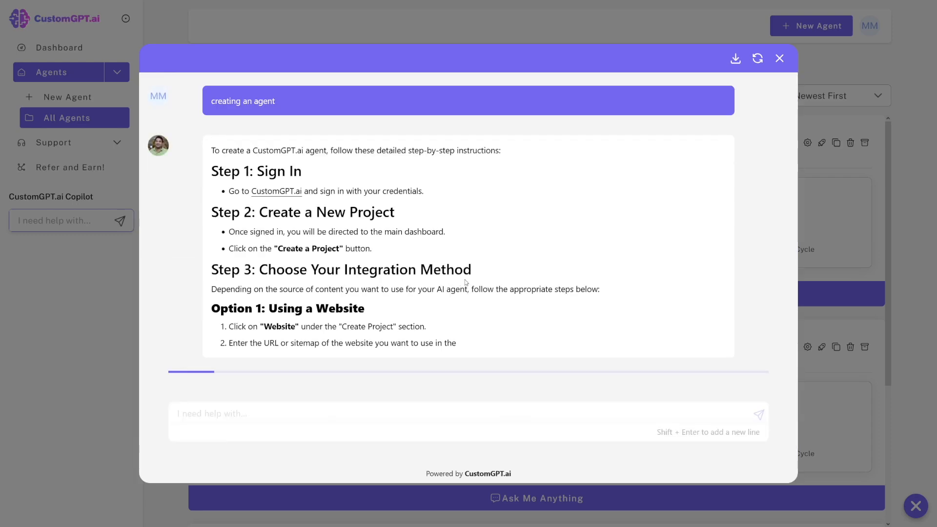
Step: Scroll the Copilot's answer through Steps 1–5 and the Final Note
scroll("down", 3)
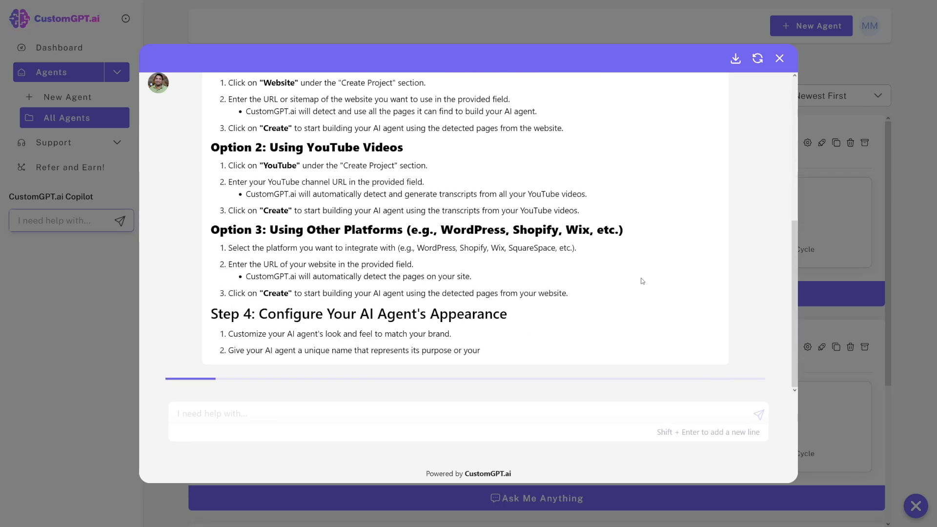
scroll("down", 3)
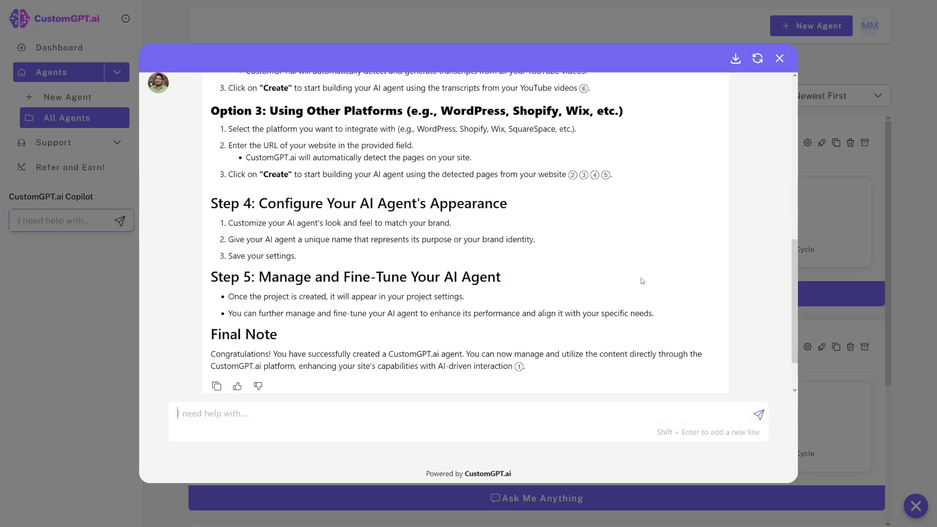